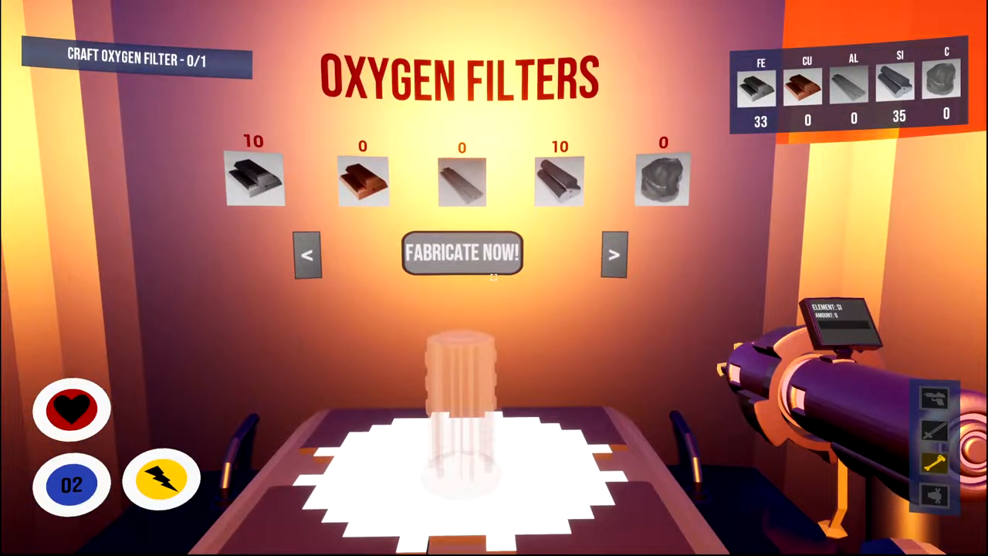
Fabricate an oxygen filter from 10 iron and 10 silicon and collect it.
{"action": "left_click", "coordinate": [461, 253]}
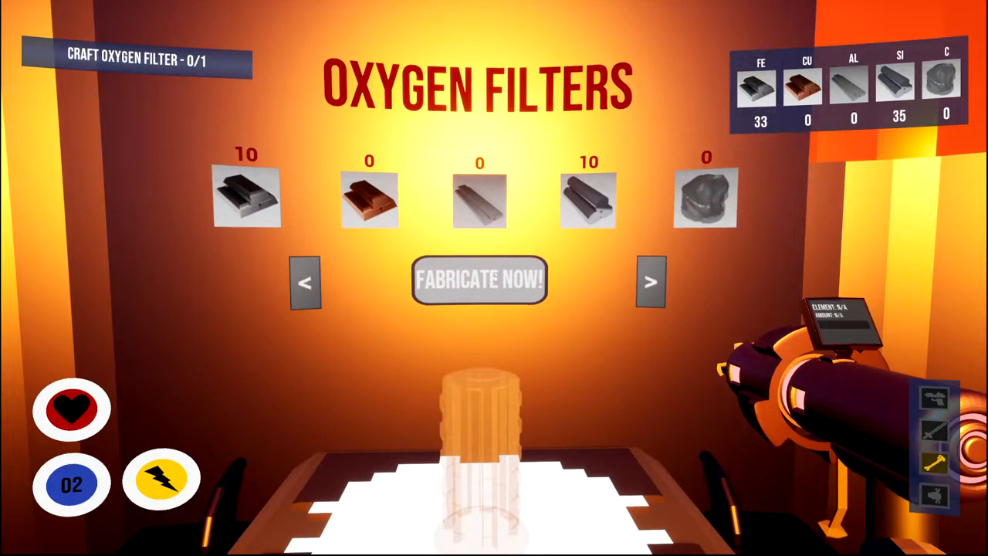
{"action": "left_click", "coordinate": [479, 279]}
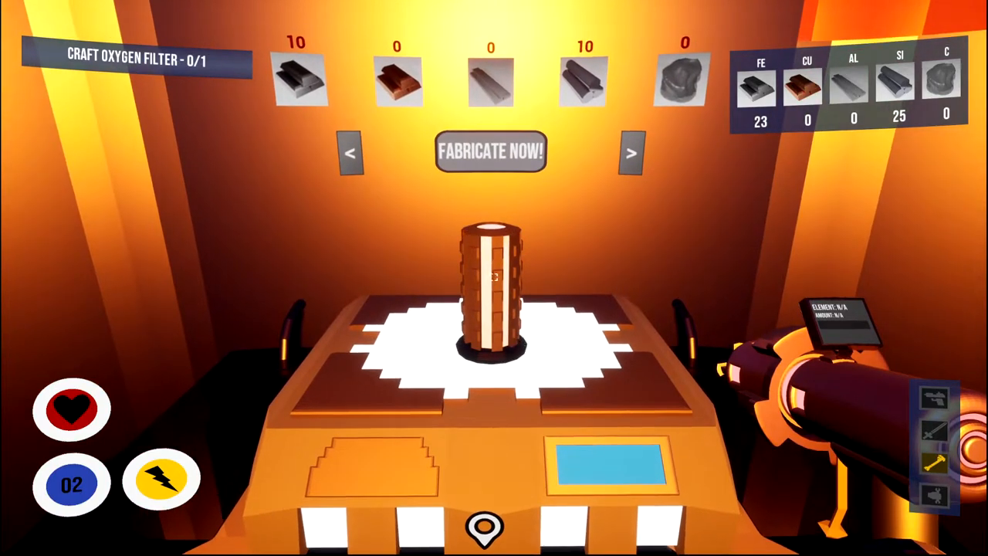
{"action": "left_click", "coordinate": [491, 152]}
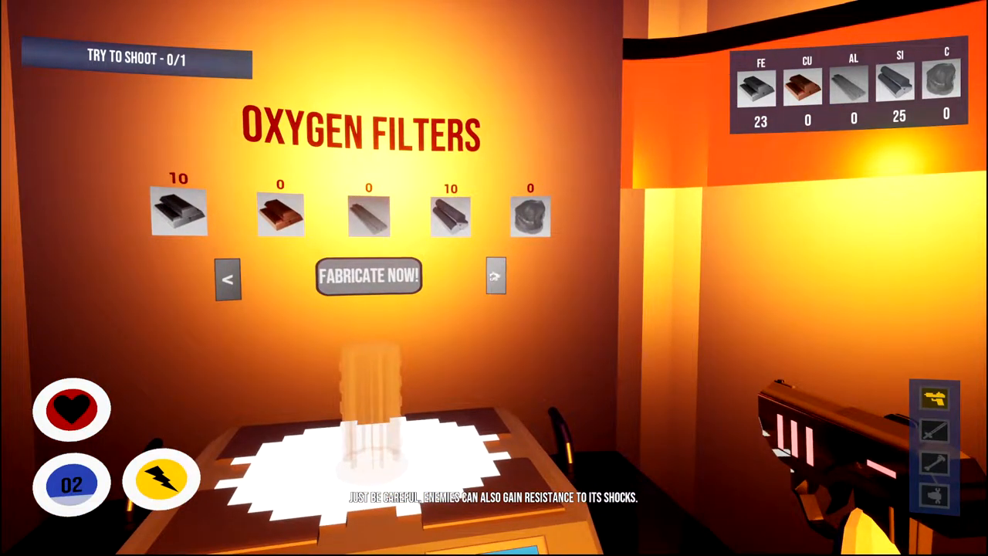
Cycle the fabricator past Expanded Backpack and Oxygen Tank+ to the Personal Tablet recipe.
{"action": "left_click", "coordinate": [496, 278]}
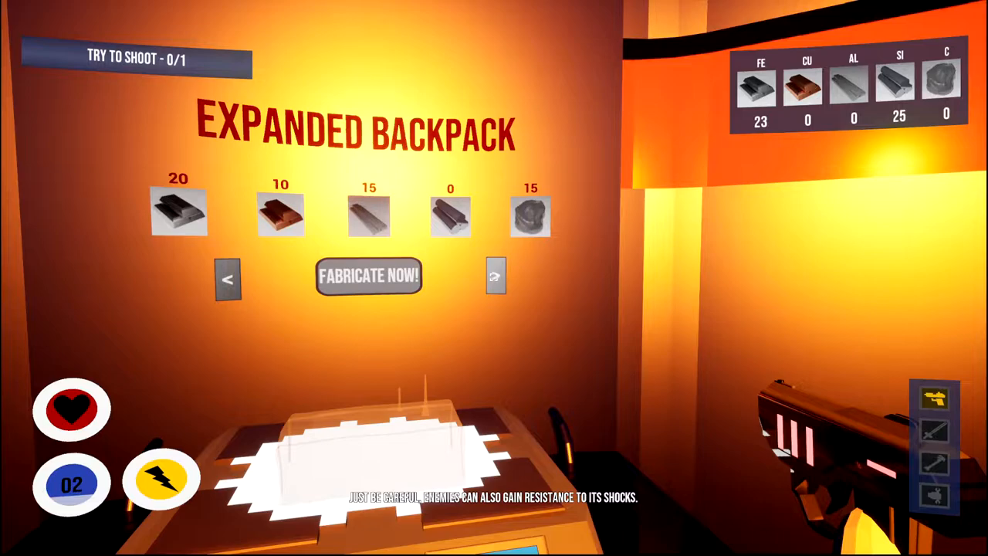
{"action": "left_click", "coordinate": [494, 278]}
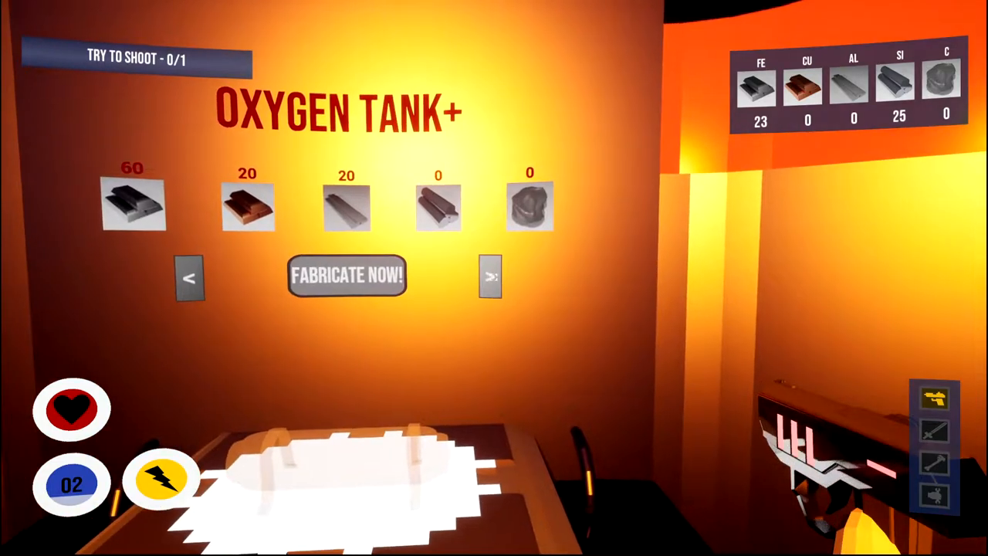
{"action": "left_click", "coordinate": [491, 278]}
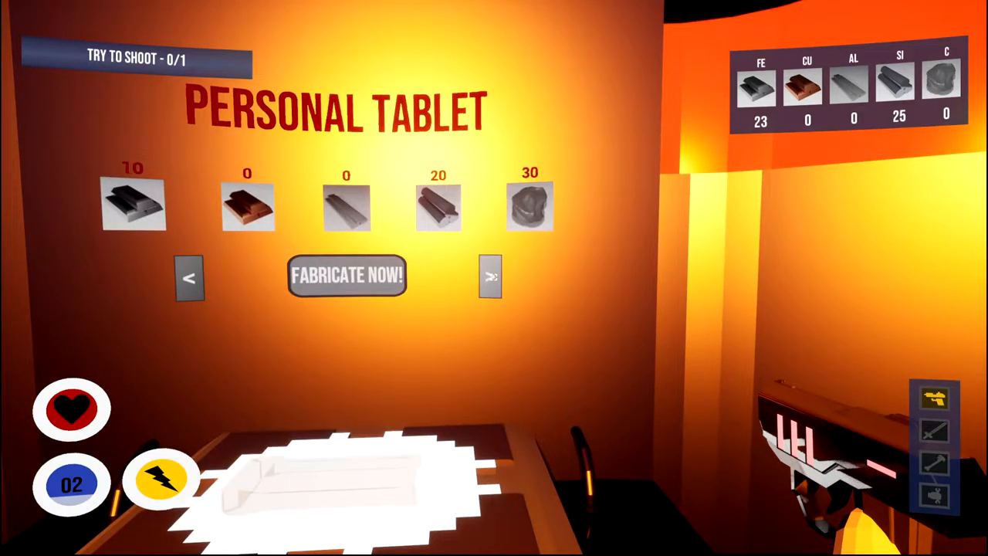
{"action": "left_click", "coordinate": [490, 278]}
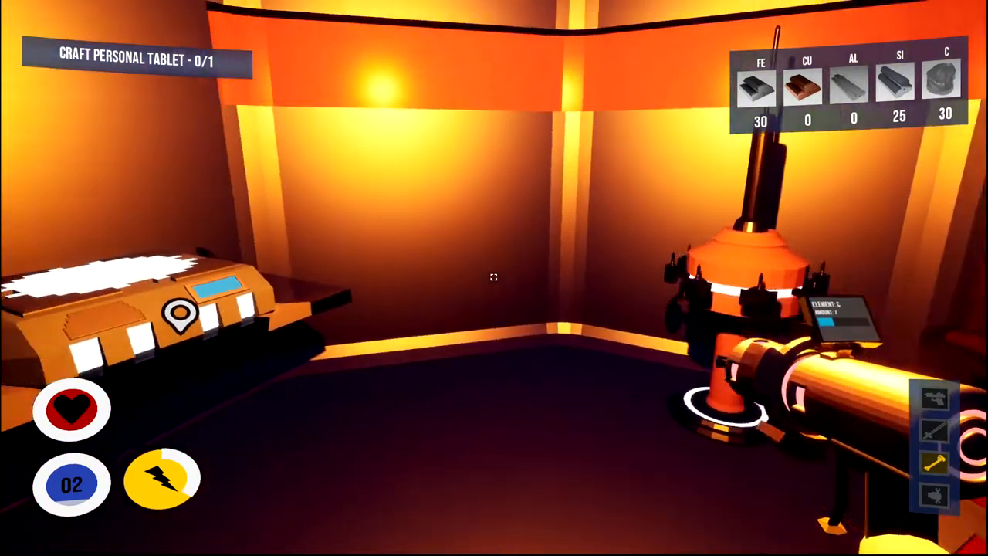
{"action": "mouse_move", "coordinate": [494, 278]}
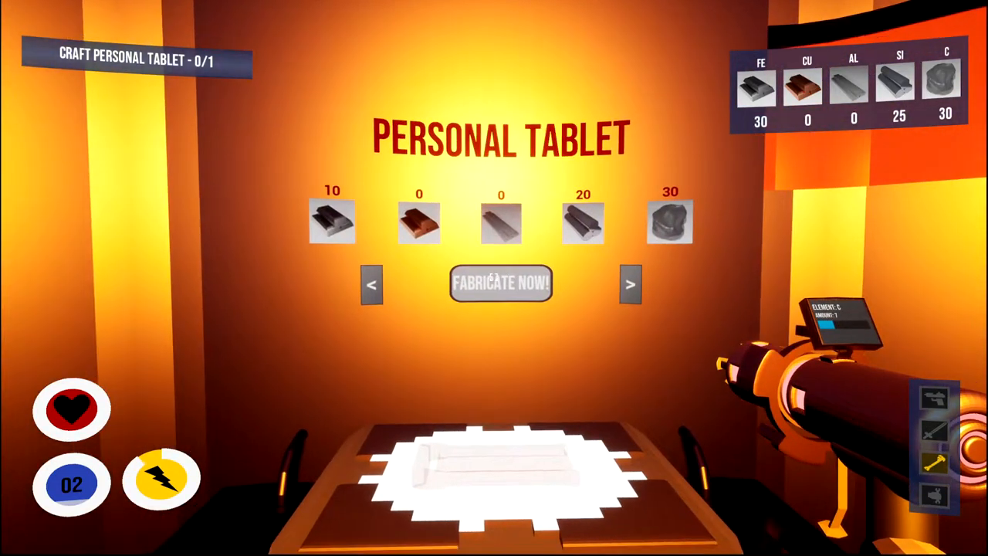
Fabricate the personal tablet from 10 iron, 20 silicon and 30 carbon and pick it up.
{"action": "left_click", "coordinate": [500, 284]}
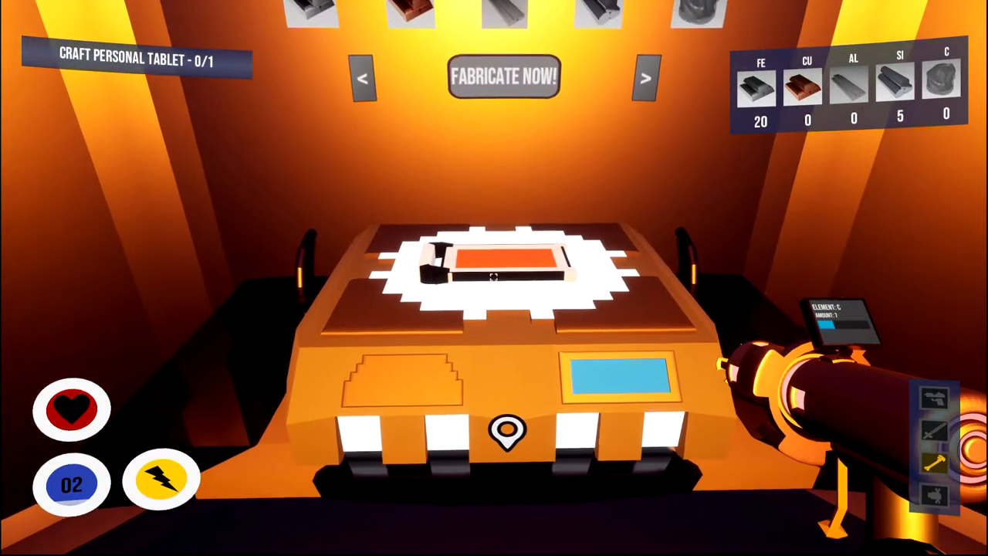
{"action": "left_click", "coordinate": [503, 78]}
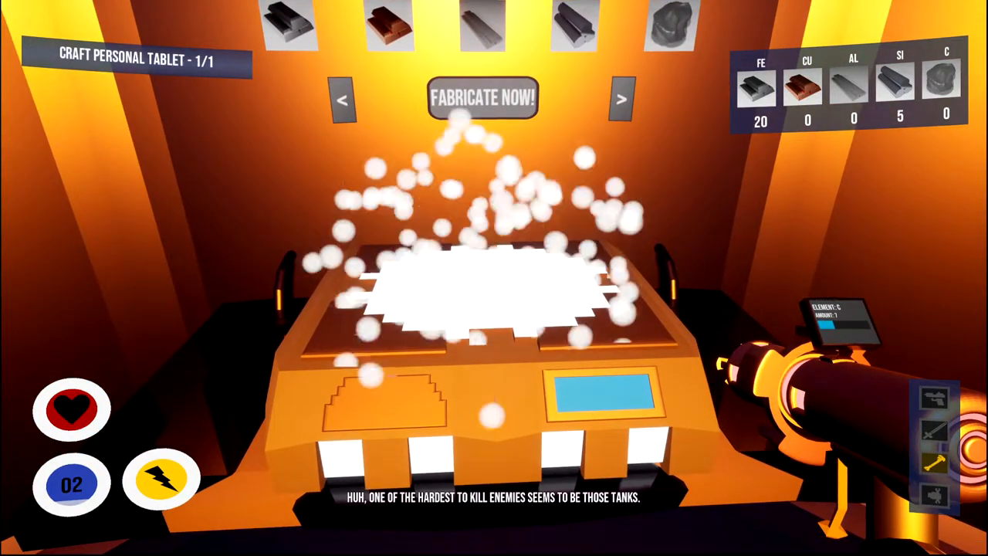
{"action": "left_click", "coordinate": [482, 99]}
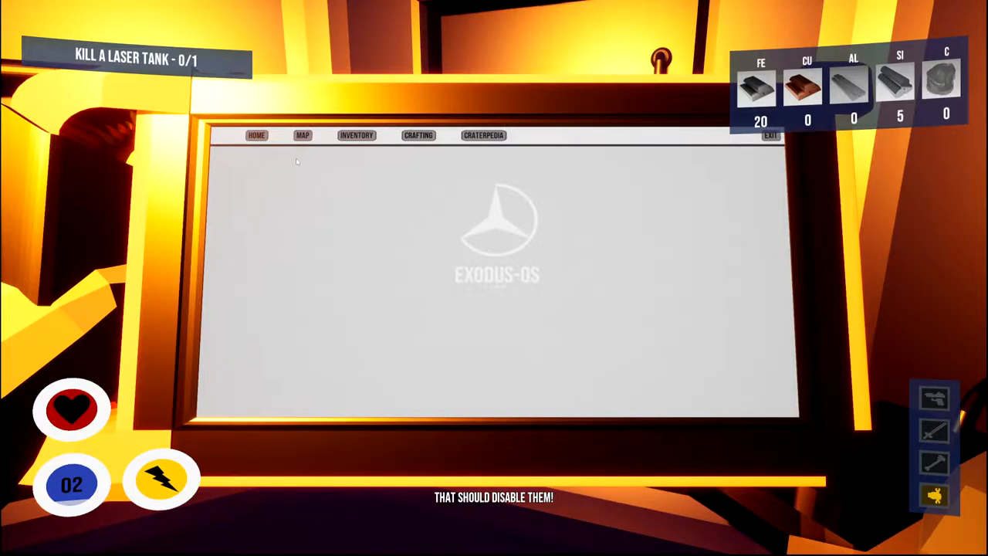
Show the tablet's Crafting page listing the four craftable items.
{"action": "left_click", "coordinate": [419, 136]}
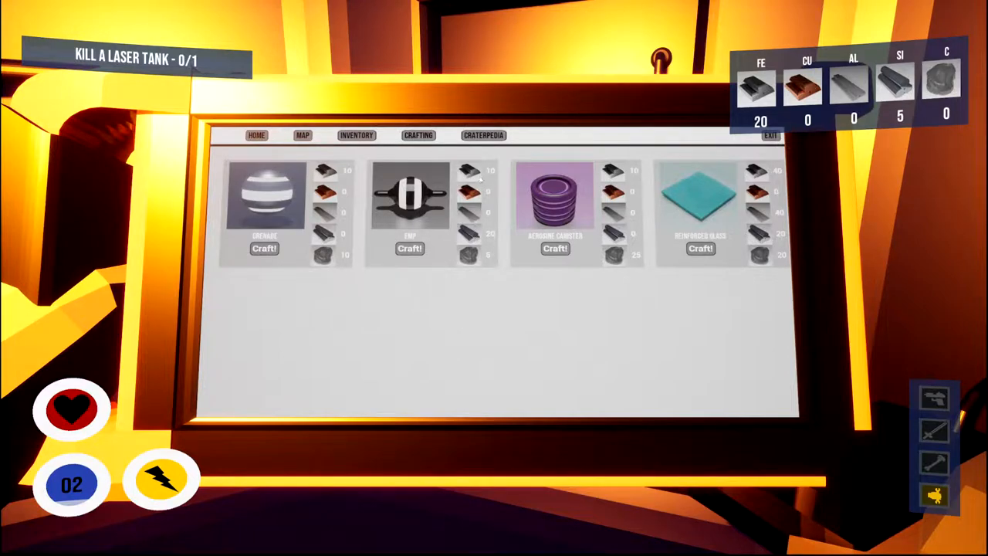
{"action": "mouse_move", "coordinate": [521, 182]}
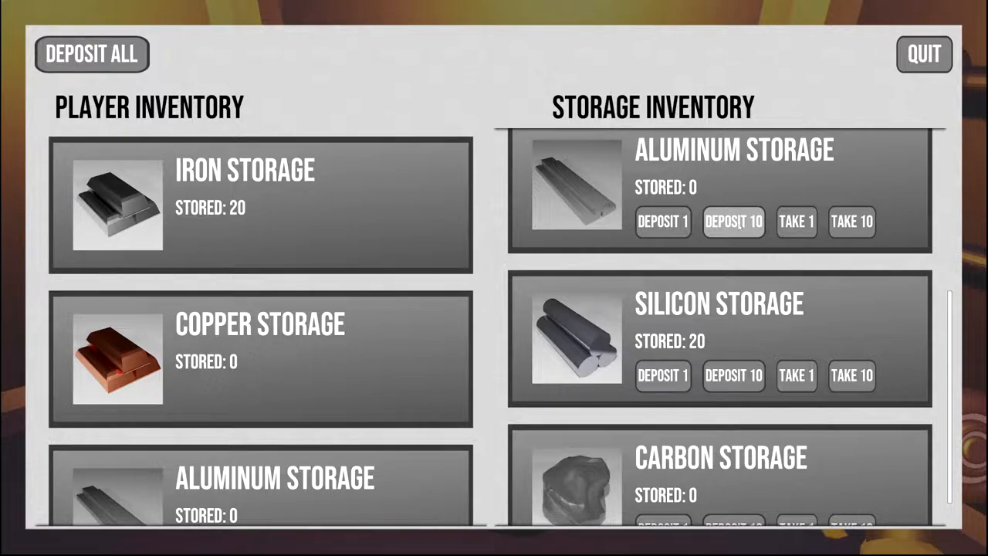
Deposit the carried 20 iron and the silicon into base storage.
{"action": "scroll", "scroll_direction": "up", "scroll_amount": 3}
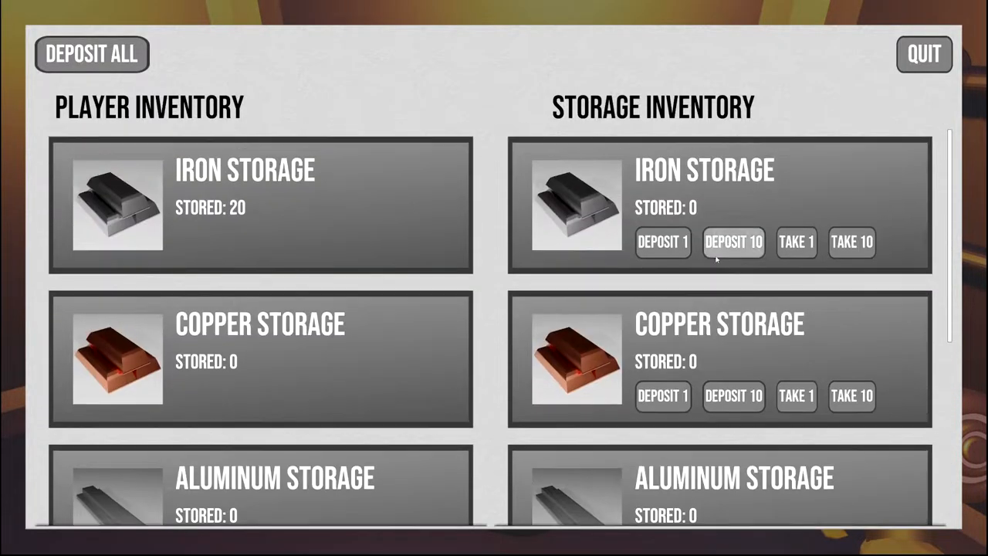
{"action": "left_click", "coordinate": [732, 241]}
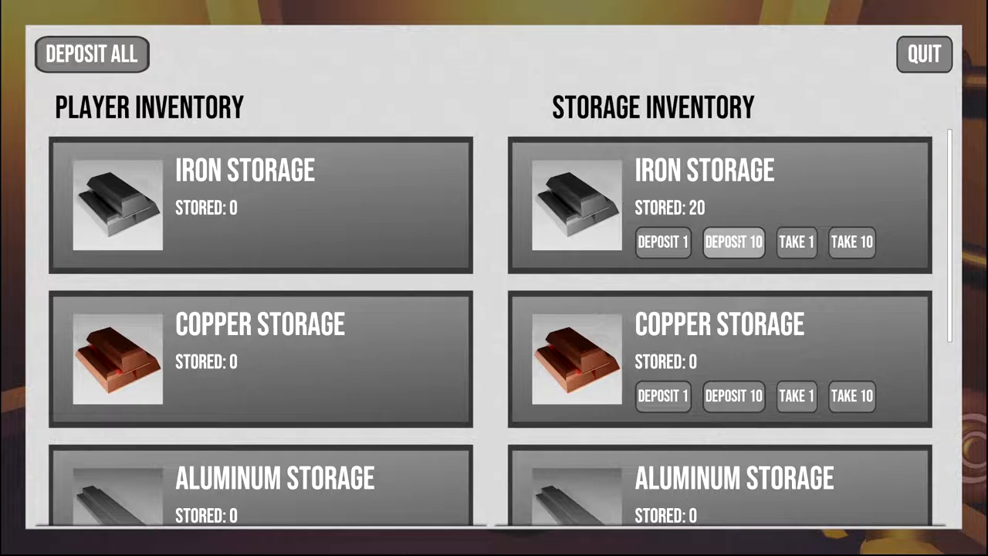
{"action": "scroll", "scroll_direction": "down", "scroll_amount": 3}
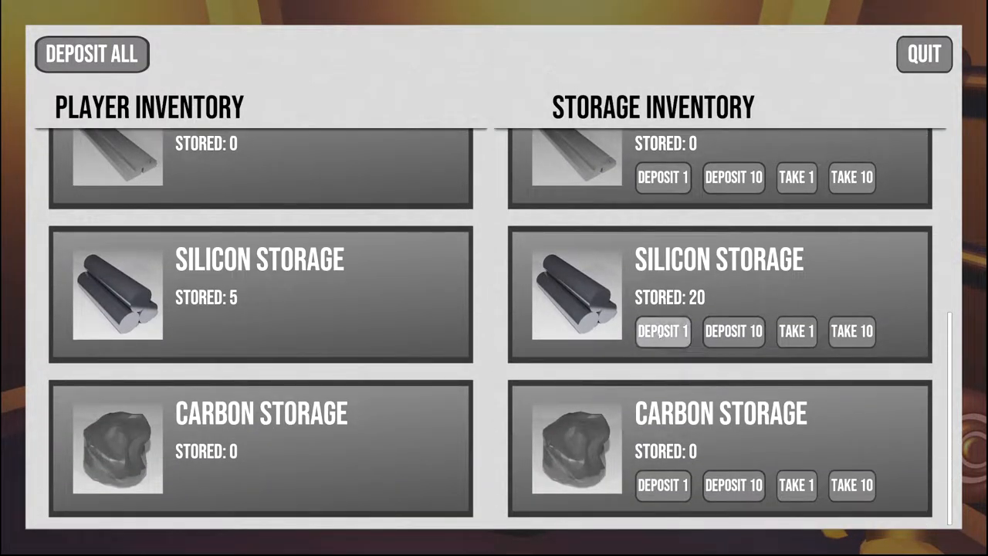
{"action": "left_click", "coordinate": [662, 330]}
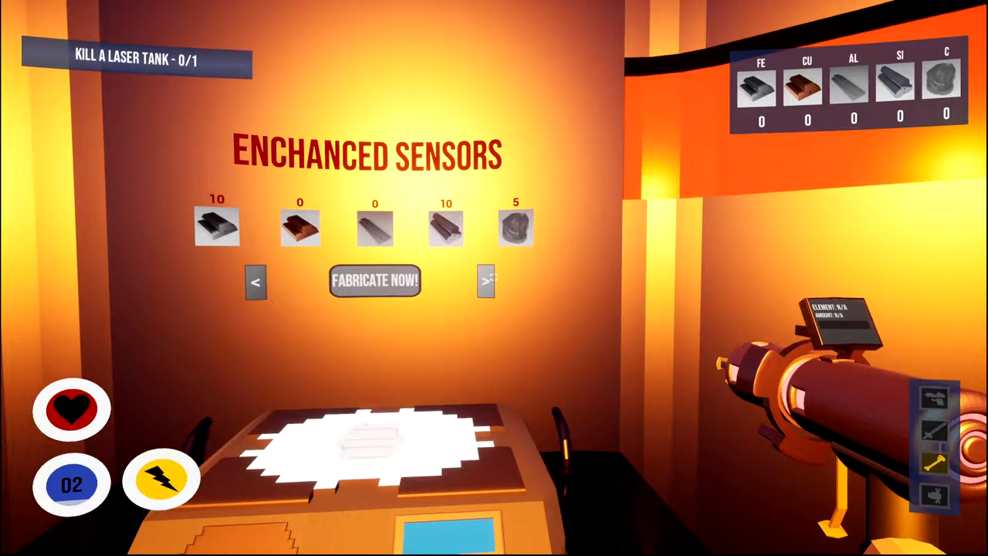
Page past Jetpack and Dash Suit Boosters to Oxygen Filters and attempt fabrication without materials.
{"action": "left_click", "coordinate": [485, 281]}
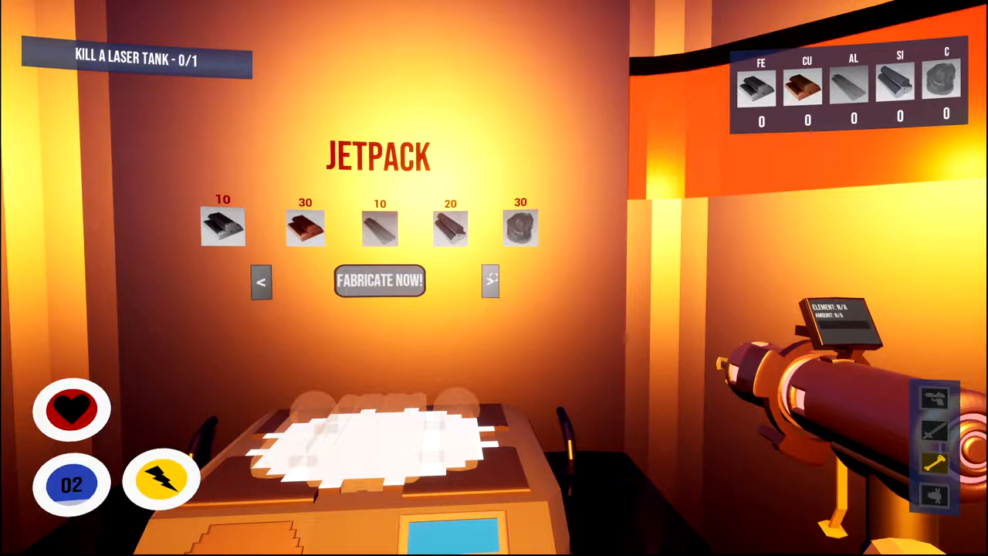
{"action": "left_click", "coordinate": [491, 281]}
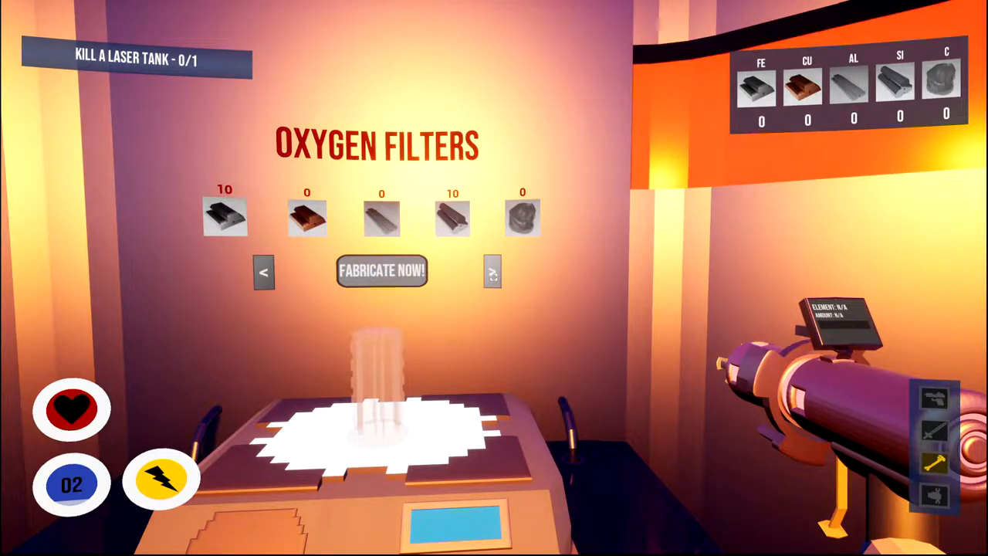
{"action": "left_click", "coordinate": [493, 272]}
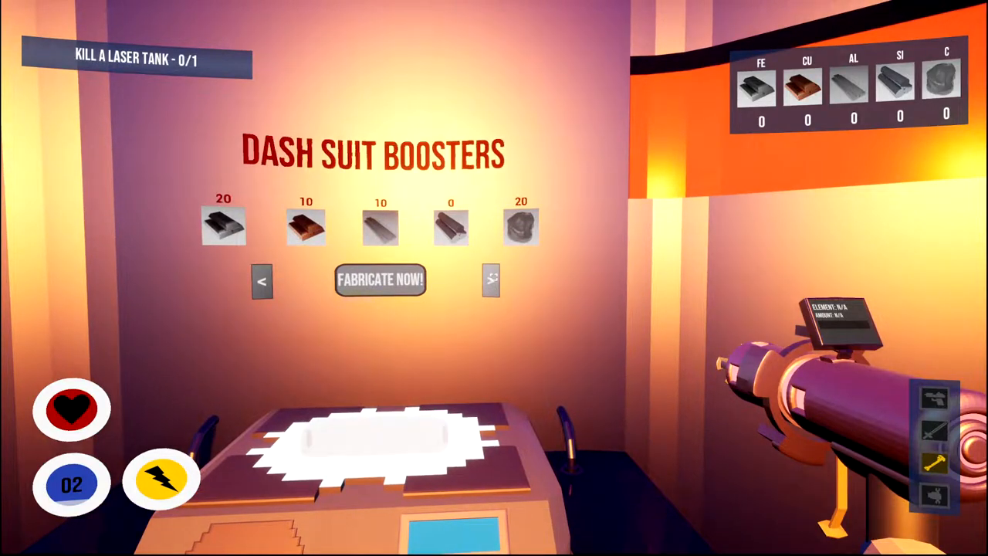
{"action": "left_click", "coordinate": [491, 279]}
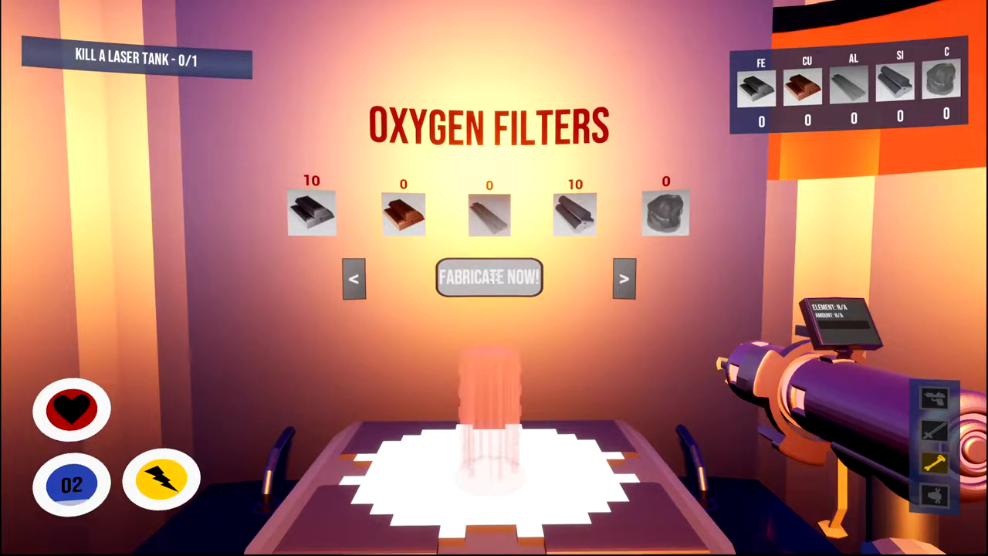
{"action": "left_click", "coordinate": [487, 278]}
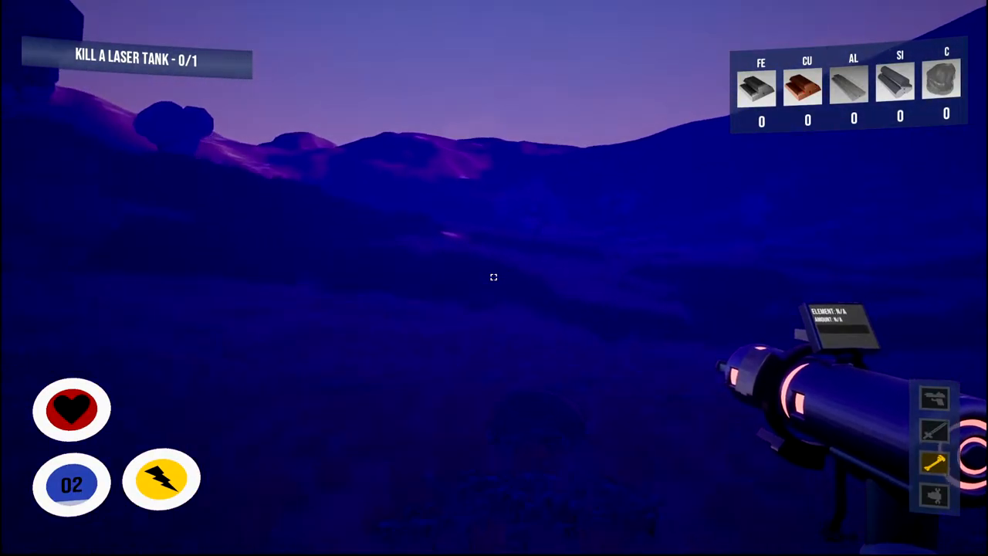
Mine iron outdoors and fire the pistol at the black spider creature.
{"action": "left_click", "coordinate": [494, 278]}
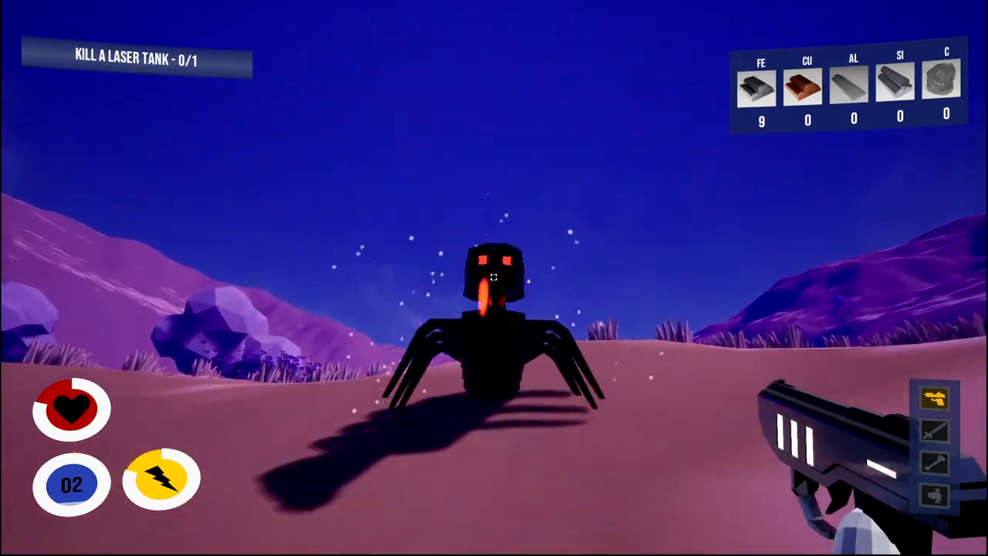
{"action": "left_click", "coordinate": [494, 278]}
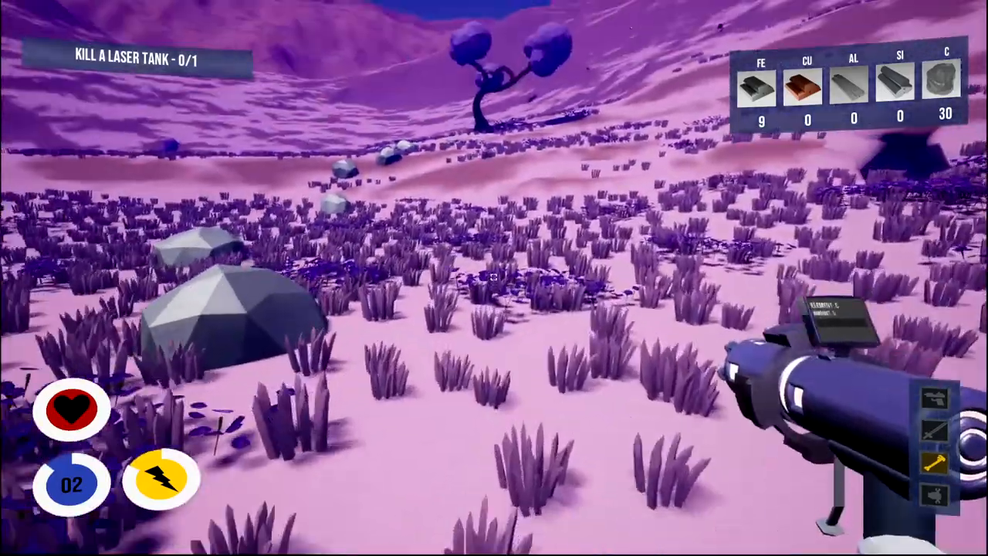
{"action": "mouse_move", "coordinate": [494, 278]}
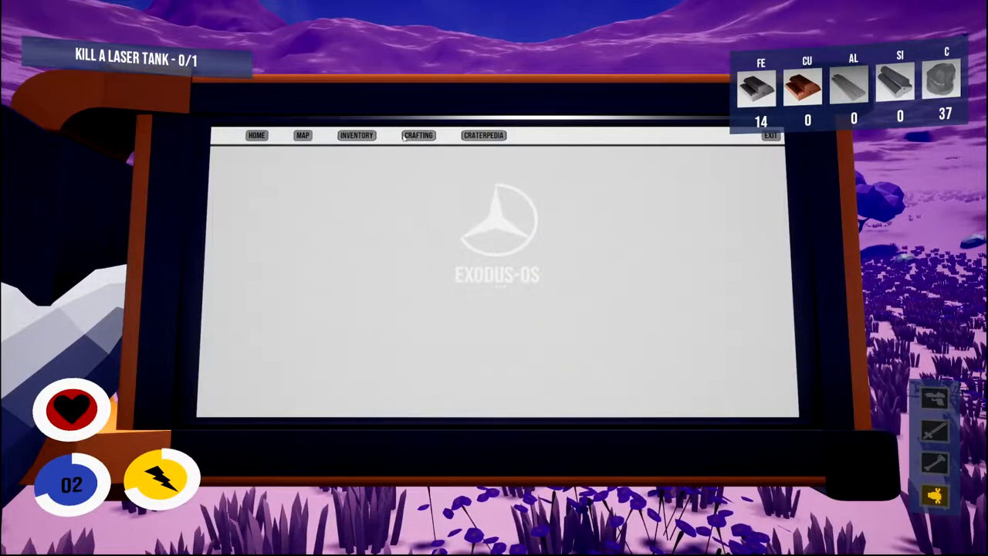
View the tablet's crafting recipes for the chip and reinforced glass, then close it.
{"action": "left_click", "coordinate": [418, 136]}
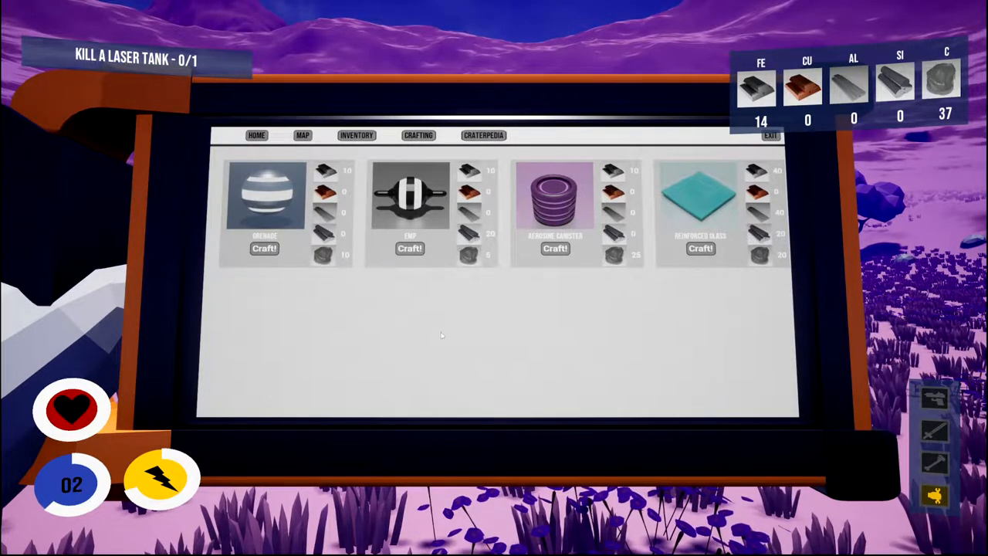
{"action": "left_click", "coordinate": [771, 136]}
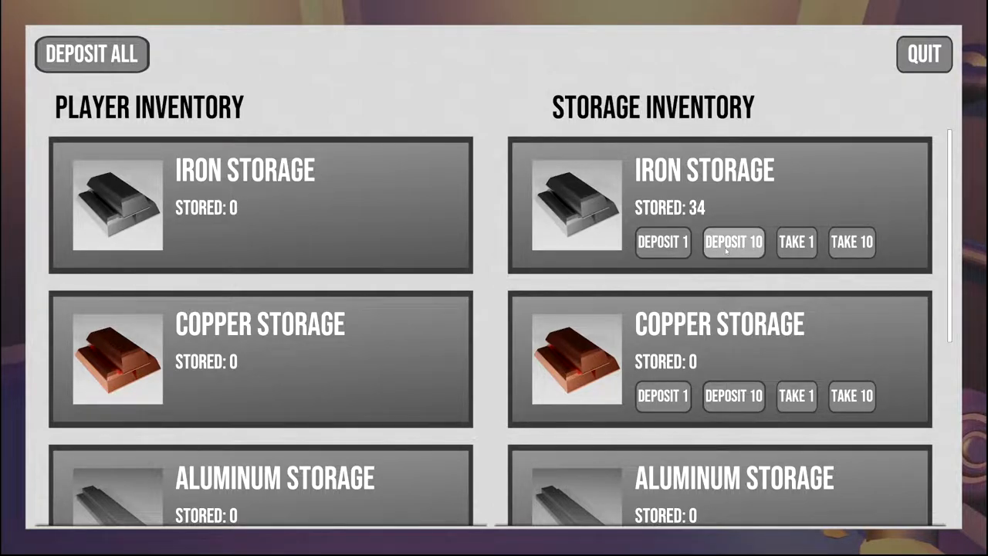
Deposit the carried carbon into base storage.
{"action": "scroll", "scroll_direction": "down", "scroll_amount": 3}
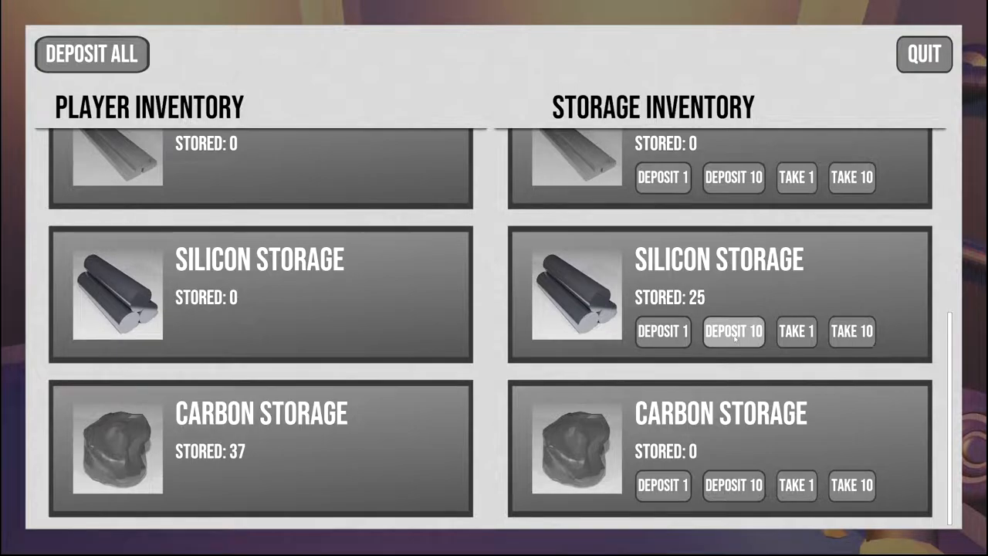
{"action": "left_click", "coordinate": [732, 485]}
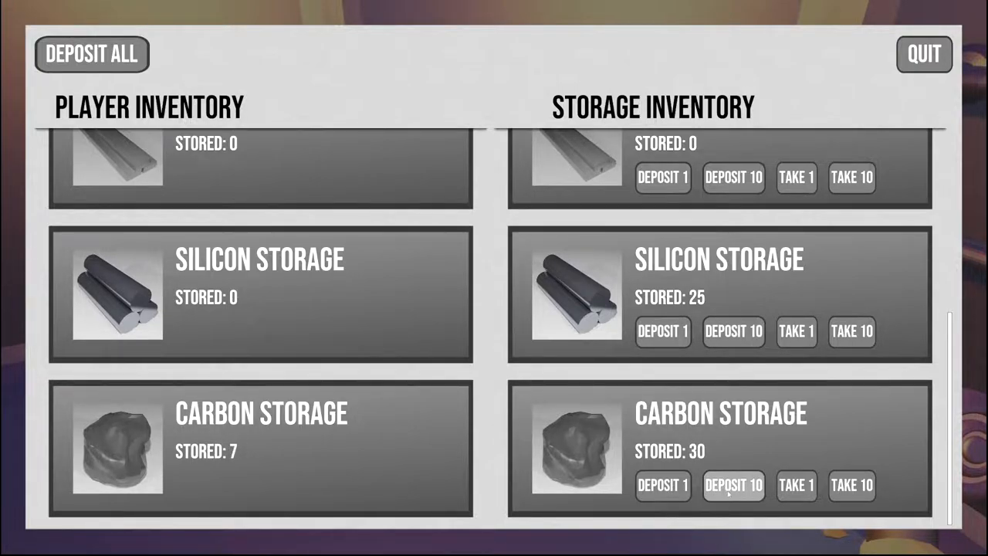
{"action": "left_click", "coordinate": [923, 54]}
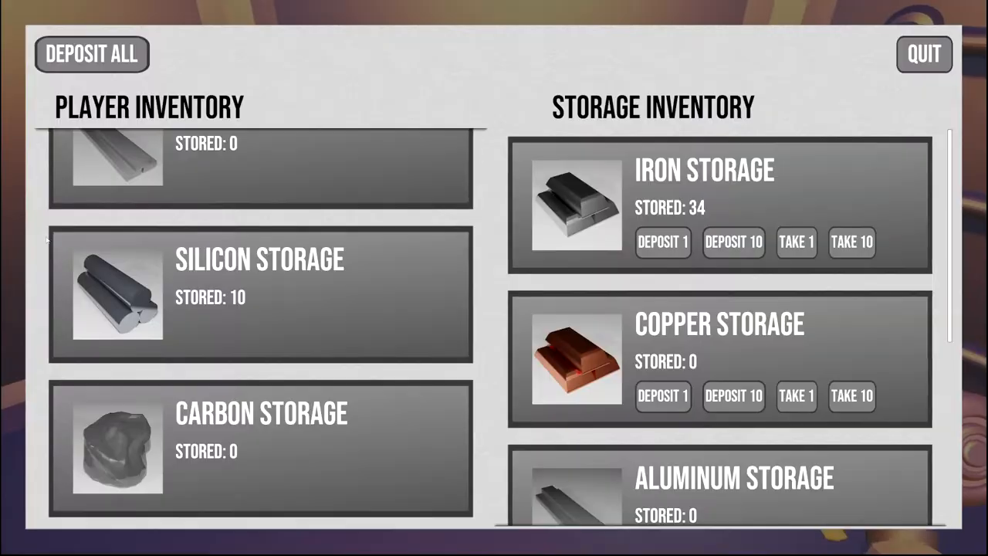
Withdraw 10 iron and silicon to carry 20 iron, 30 silicon, 10 carbon, then quit storage.
{"action": "scroll", "scroll_direction": "down", "scroll_amount": 3}
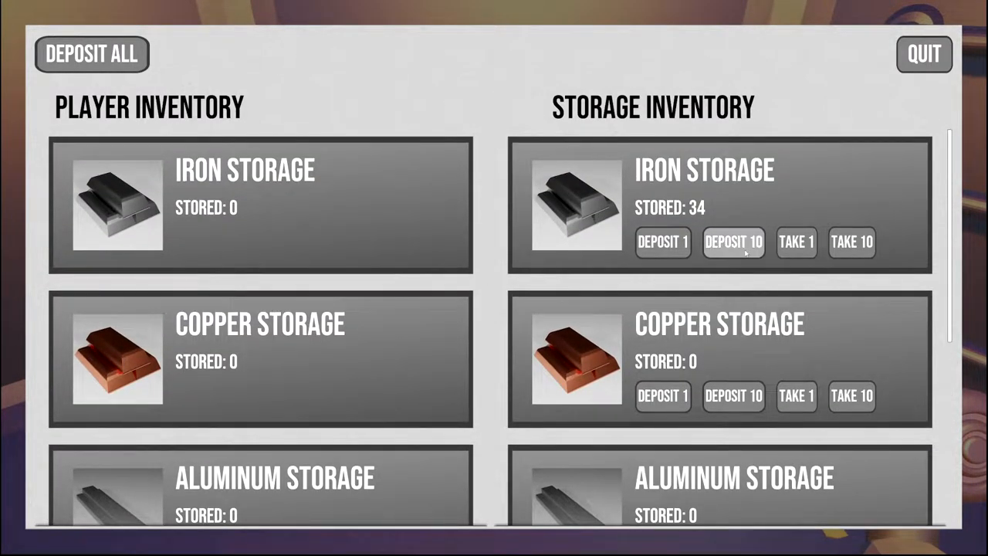
{"action": "left_click", "coordinate": [852, 241]}
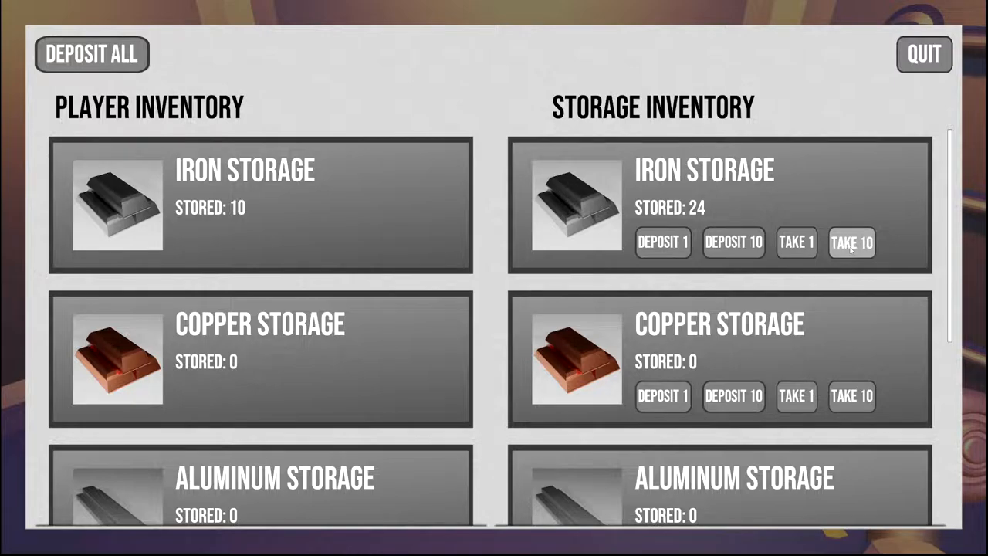
{"action": "scroll", "scroll_direction": "down", "scroll_amount": 3}
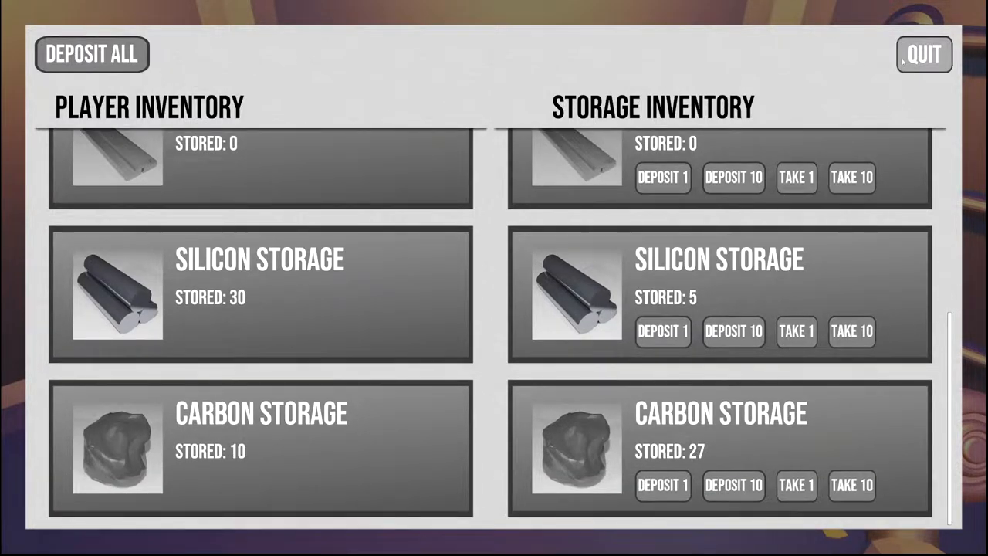
{"action": "left_click", "coordinate": [923, 54]}
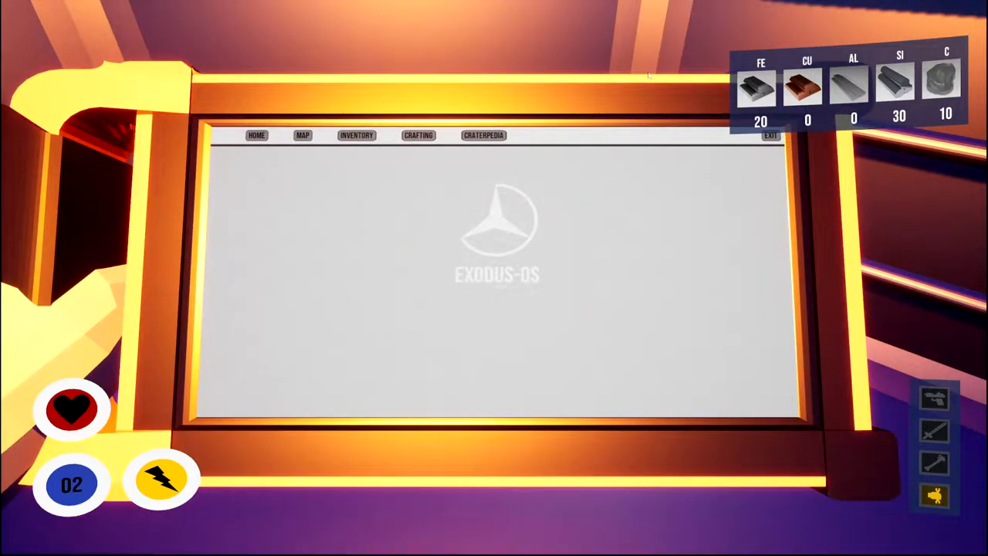
Craft an item from the tablet recipes, leaving 10 iron, 10 silicon and 5 carbon, and close the tablet.
{"action": "left_click", "coordinate": [417, 136]}
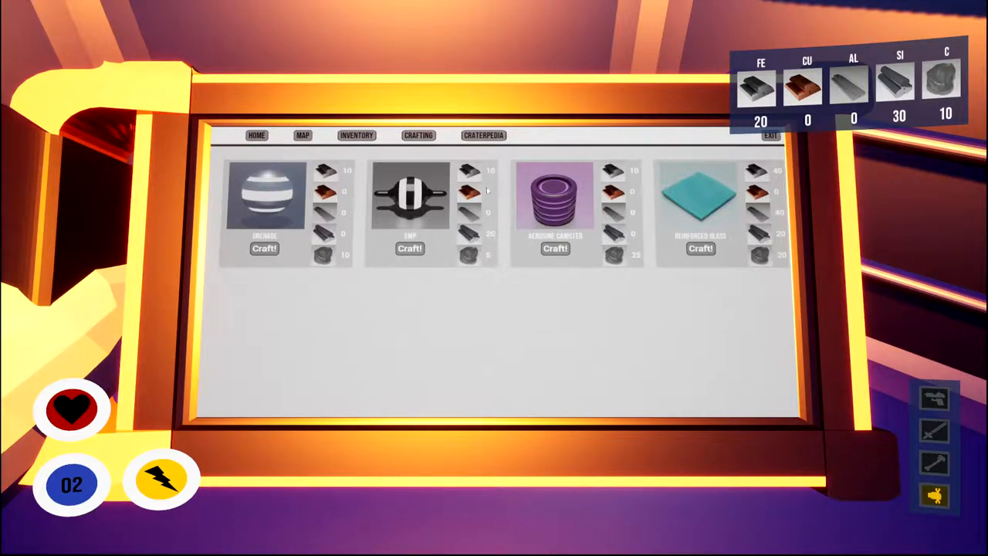
{"action": "left_click", "coordinate": [411, 247]}
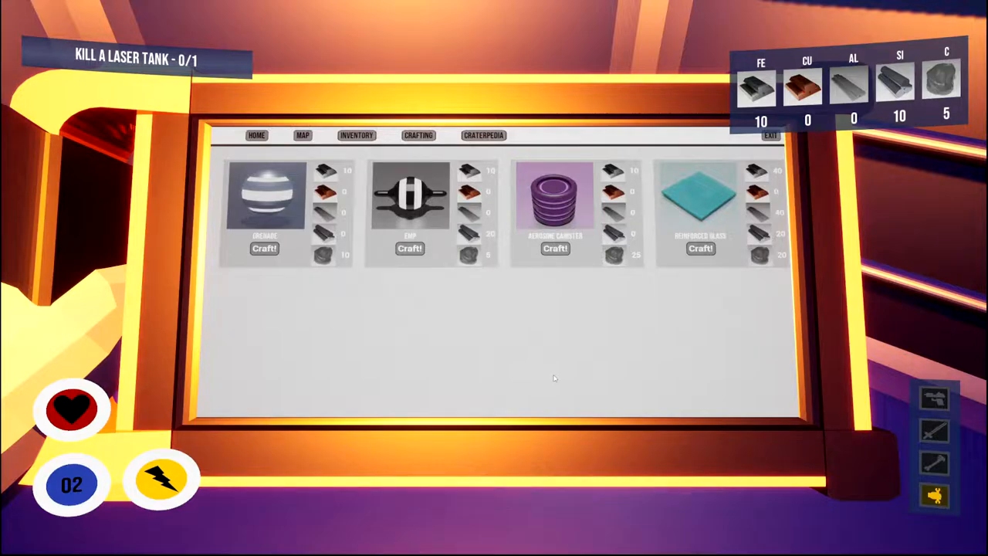
{"action": "left_click", "coordinate": [768, 136]}
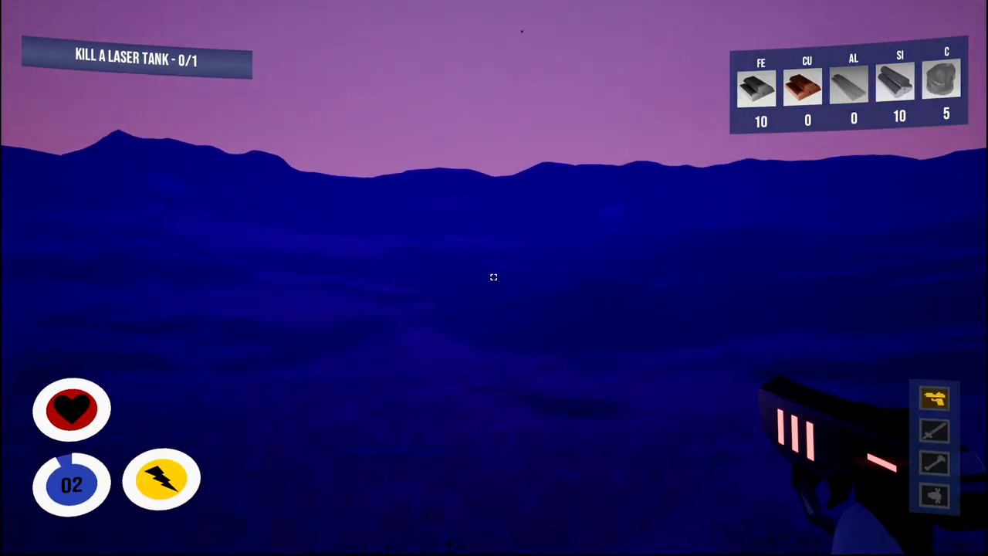
Mine the carbon deposit ahead with the mining tool, raising carbon to 44 and silicon to 24.
{"action": "left_click", "coordinate": [494, 278]}
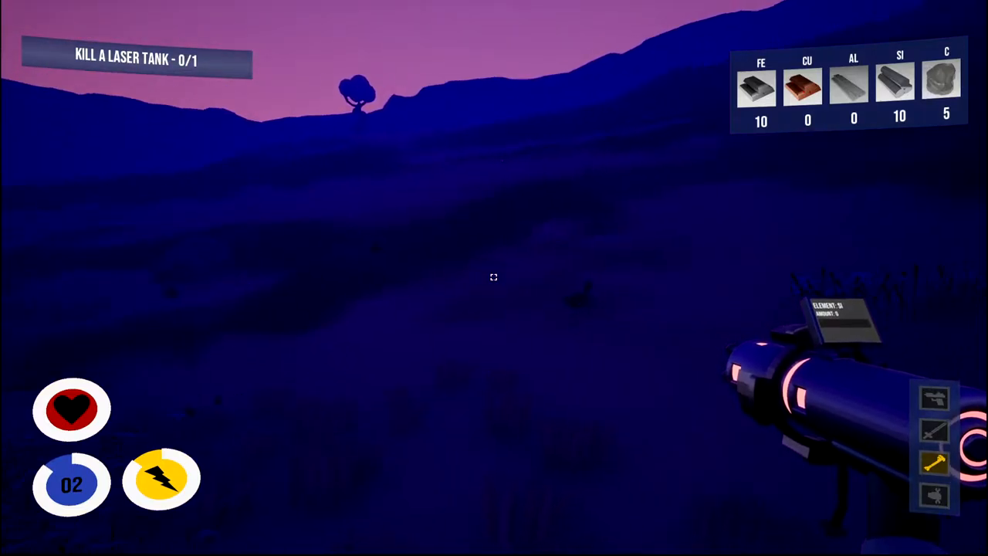
{"action": "left_click", "coordinate": [494, 278]}
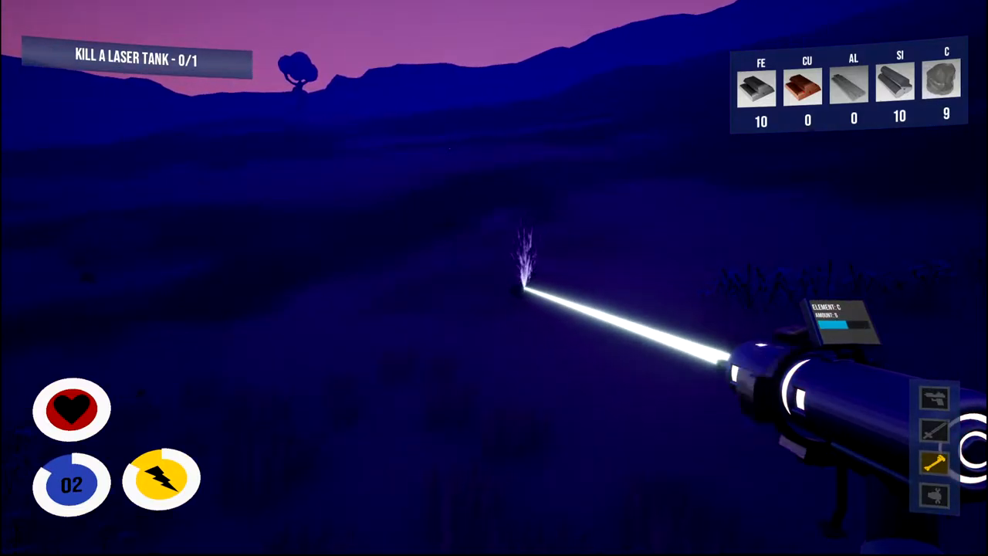
{"action": "left_click", "coordinate": [524, 291]}
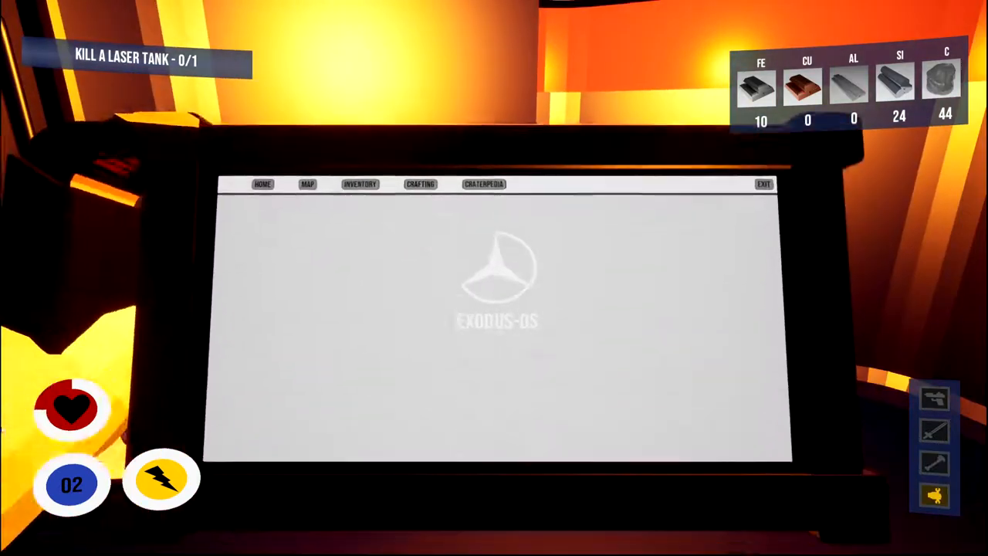
View the craftable items, then the inventory listing 10 iron, 24 silicon, 44 carbon.
{"action": "left_click", "coordinate": [419, 184]}
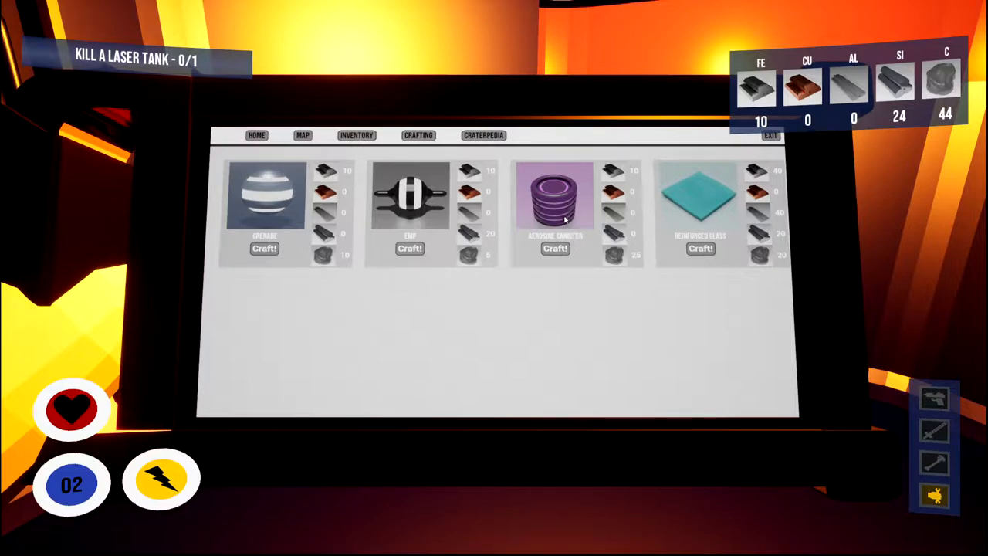
{"action": "mouse_move", "coordinate": [561, 204]}
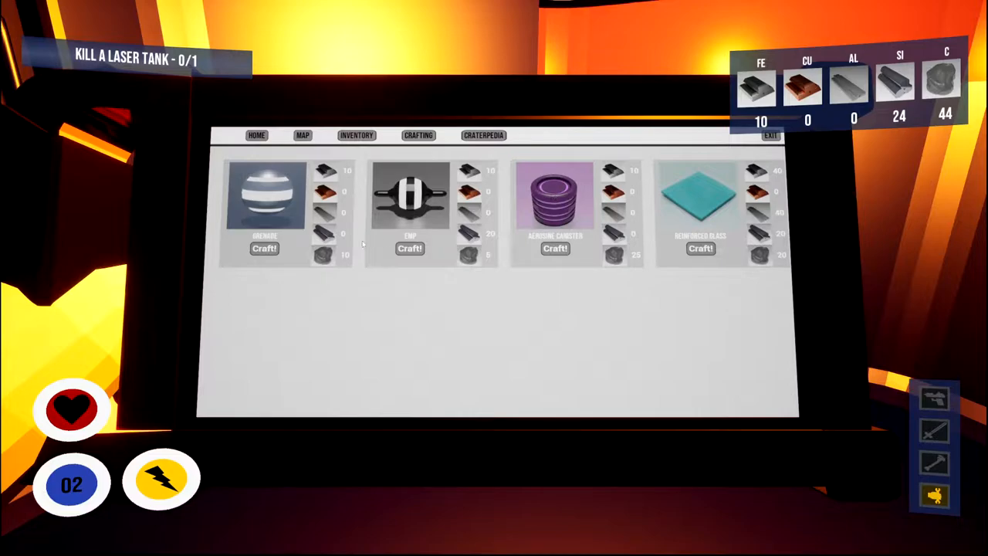
{"action": "mouse_move", "coordinate": [695, 234]}
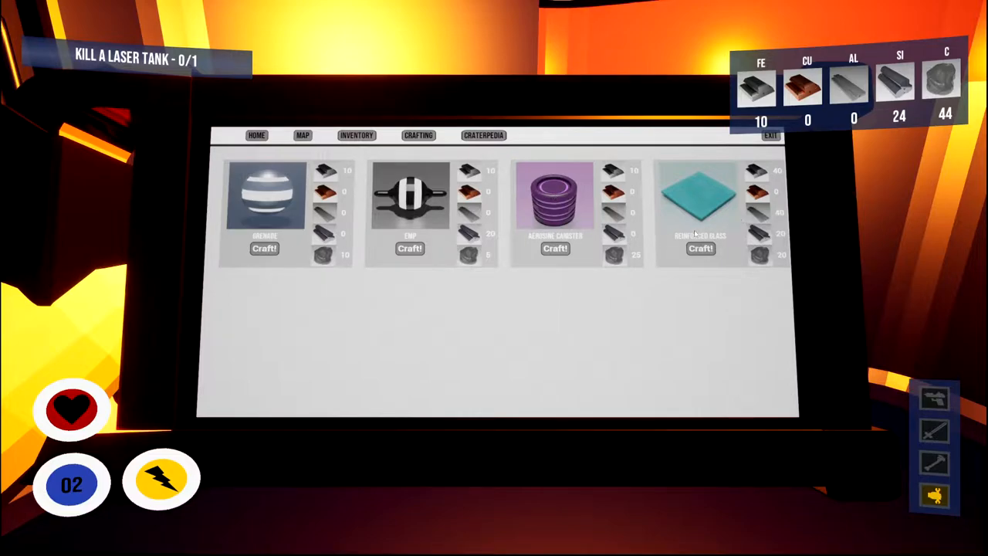
{"action": "mouse_move", "coordinate": [772, 228]}
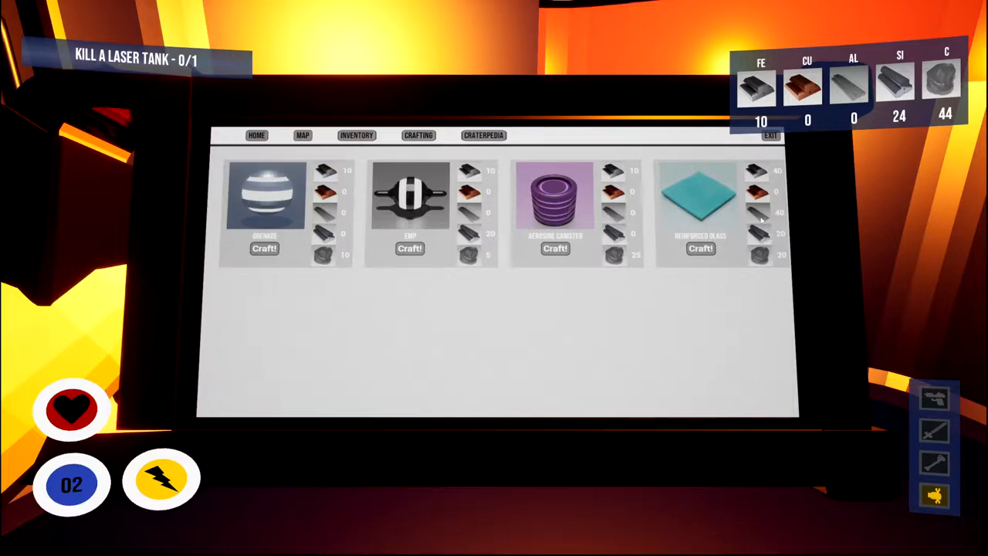
{"action": "mouse_move", "coordinate": [627, 248]}
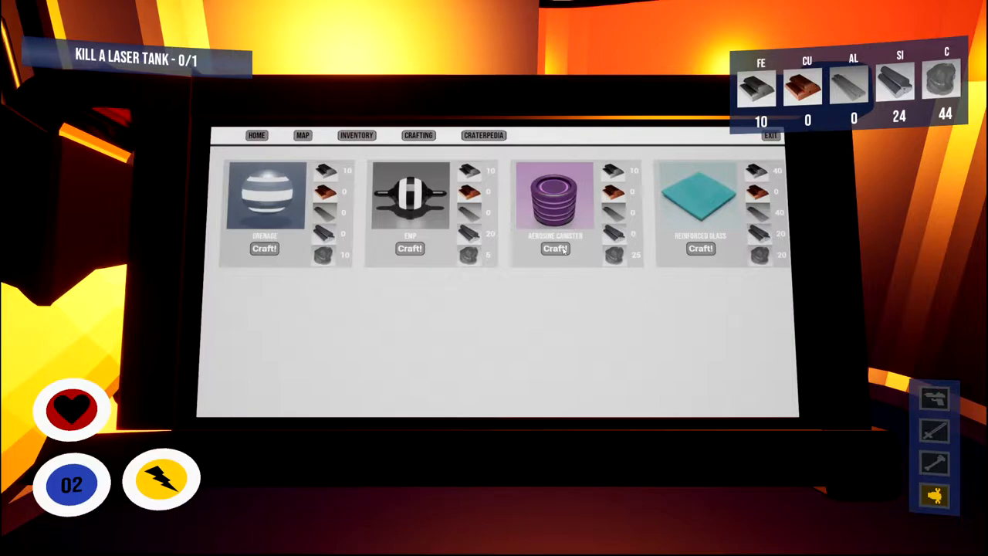
{"action": "left_click", "coordinate": [355, 136]}
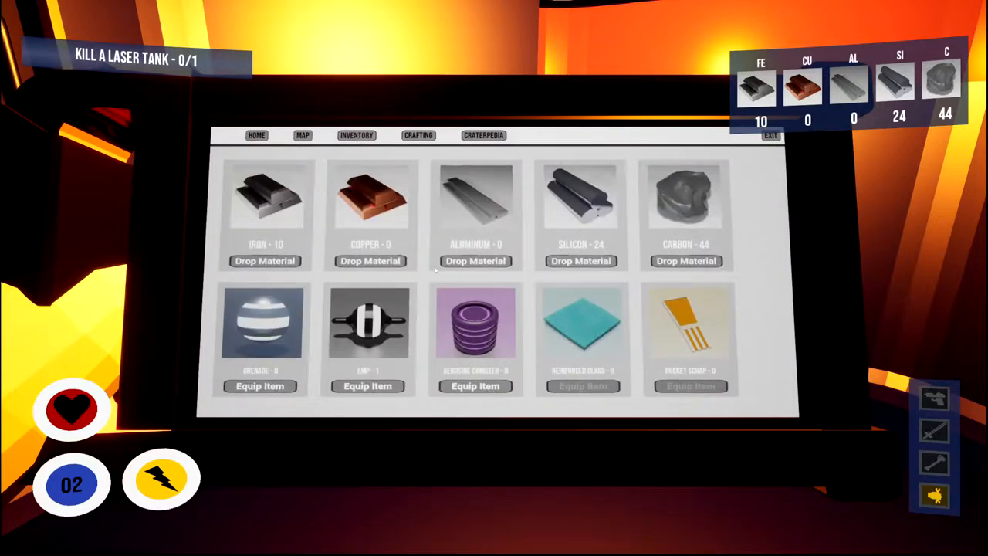
Read the Craterpedia entries for Silicon Spider, Aluminum Crawler and Aluminum Crystal, then exit the tablet.
{"action": "left_click", "coordinate": [483, 136]}
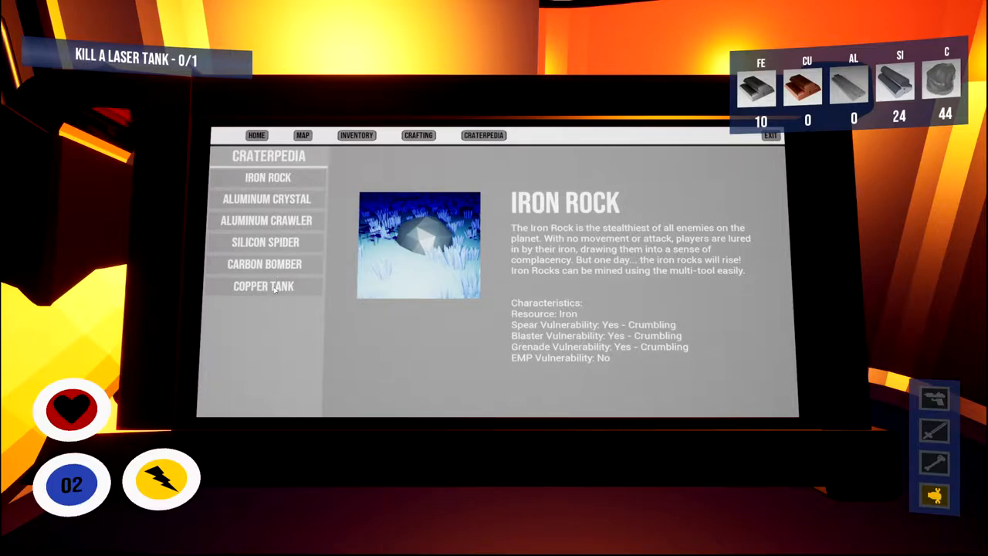
{"action": "left_click", "coordinate": [266, 240]}
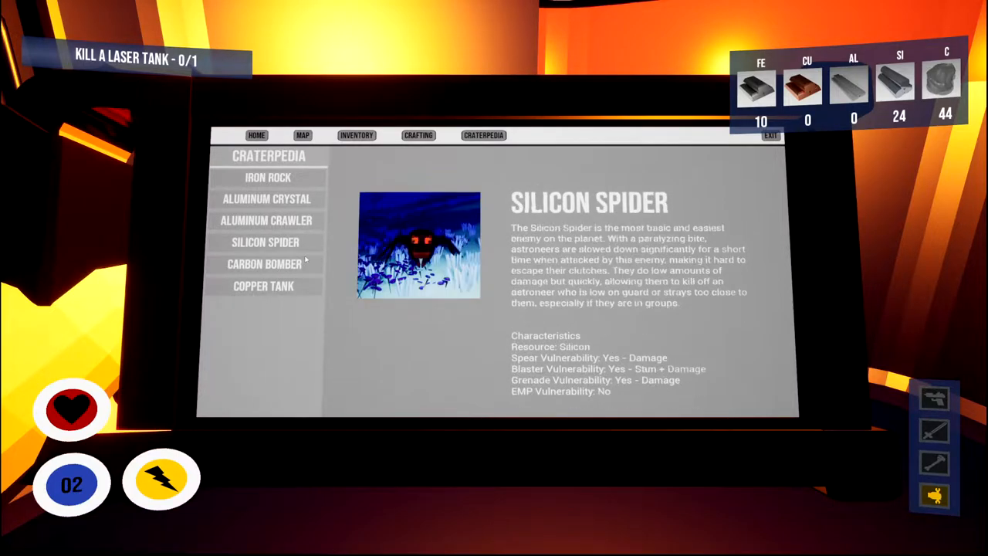
{"action": "left_click", "coordinate": [266, 219]}
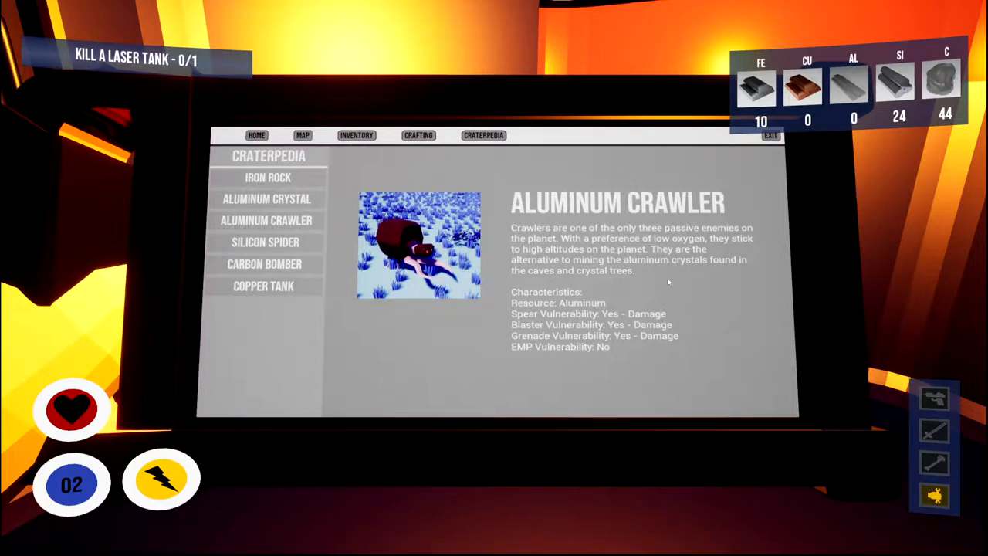
{"action": "mouse_move", "coordinate": [238, 238]}
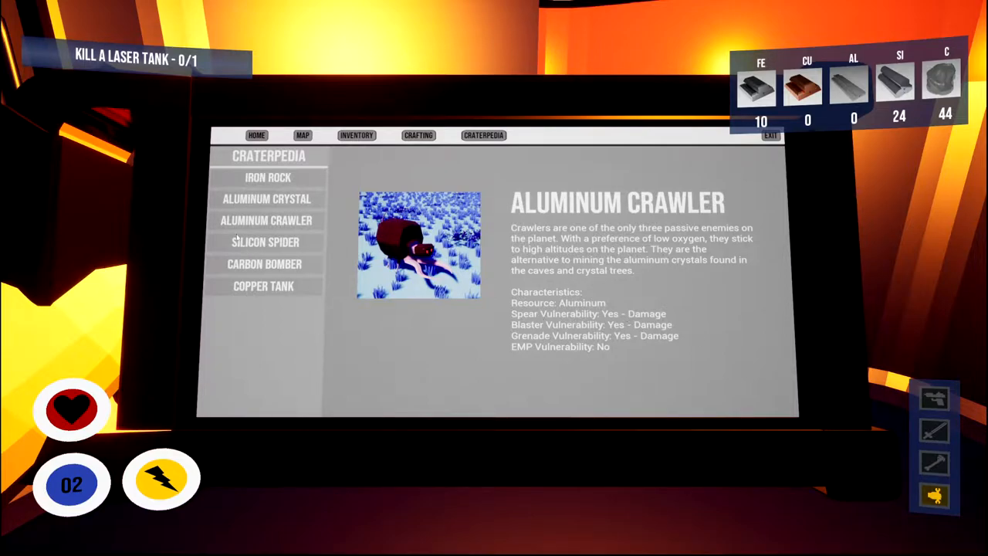
{"action": "left_click", "coordinate": [265, 197]}
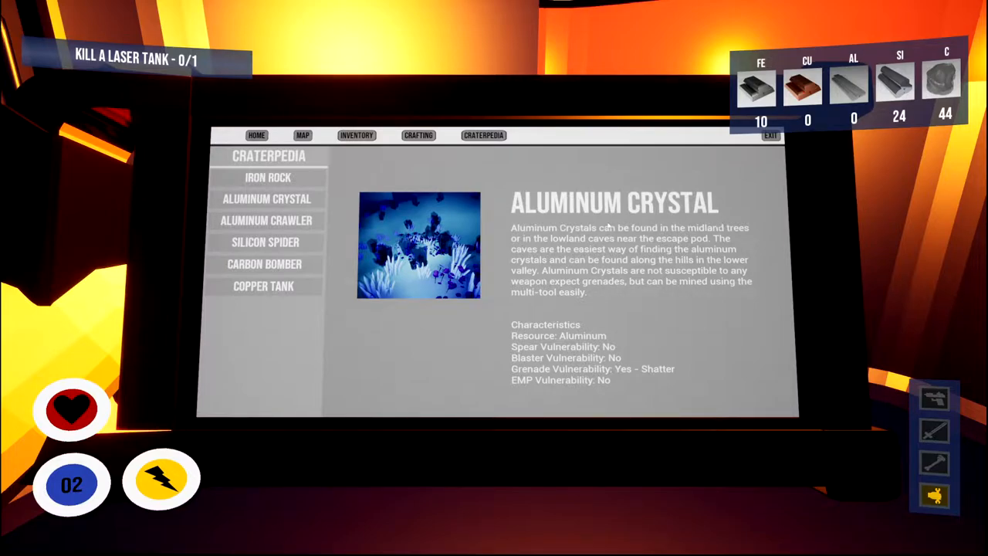
{"action": "left_click", "coordinate": [770, 136]}
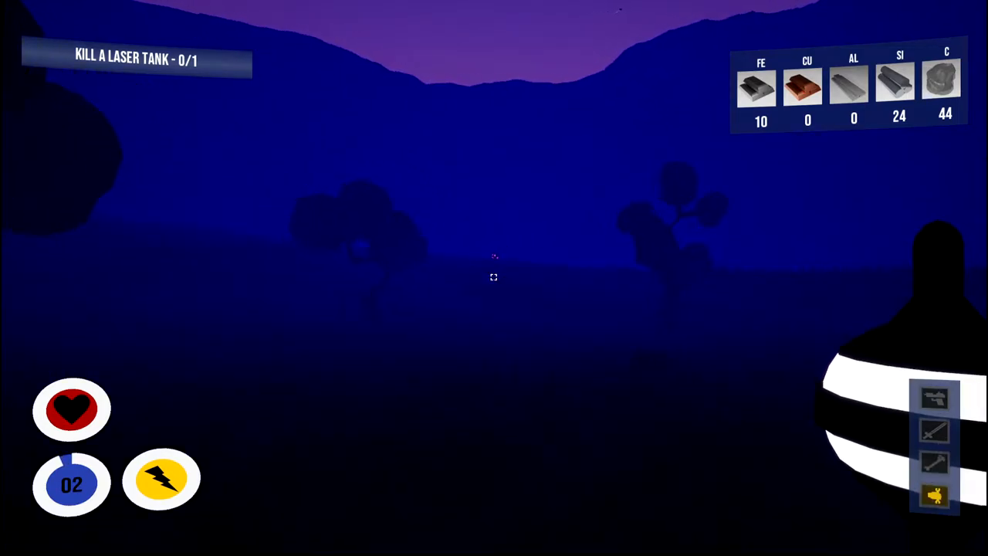
{"action": "mouse_move", "coordinate": [494, 278]}
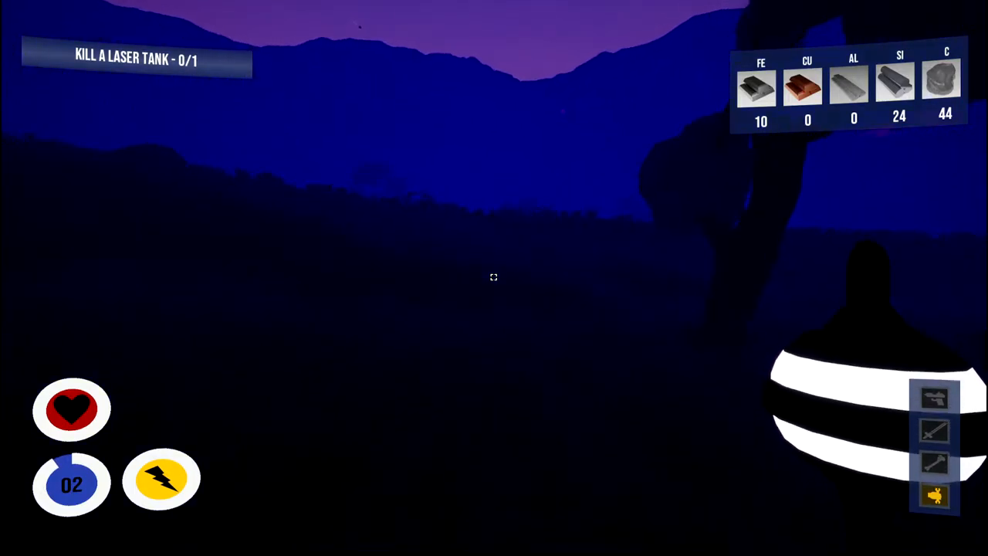
{"action": "mouse_move", "coordinate": [494, 278]}
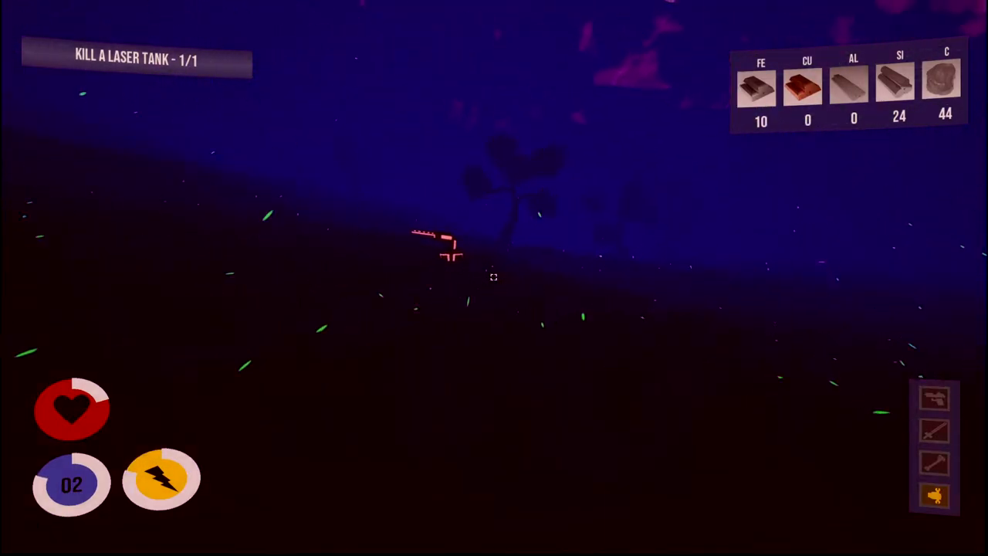
Shoot the laser tank until it is destroyed, completing the 1/1 objective.
{"action": "left_click", "coordinate": [494, 278]}
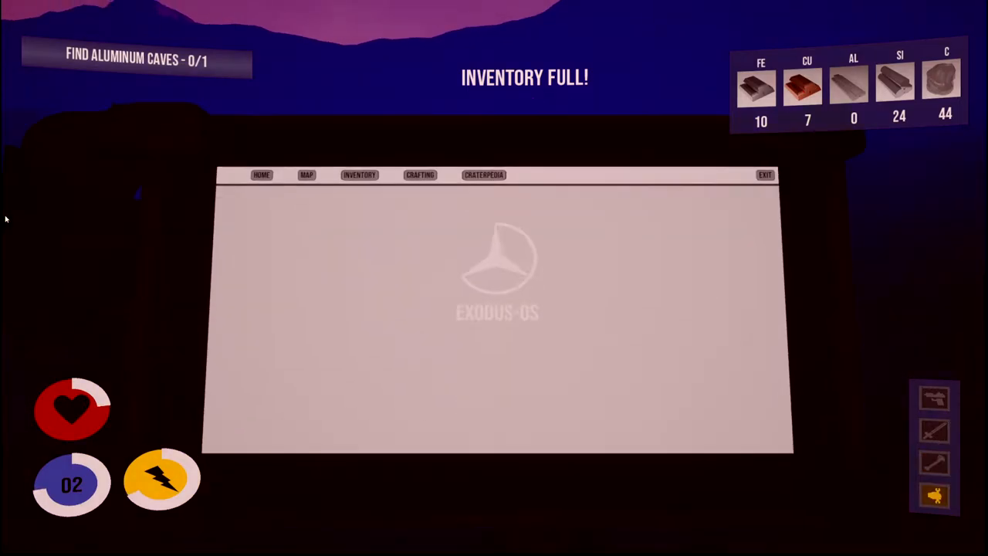
Deposit 10 iron plus silicon and carbon into base storage, keeping 7 copper, and quit.
{"action": "left_click", "coordinate": [764, 174]}
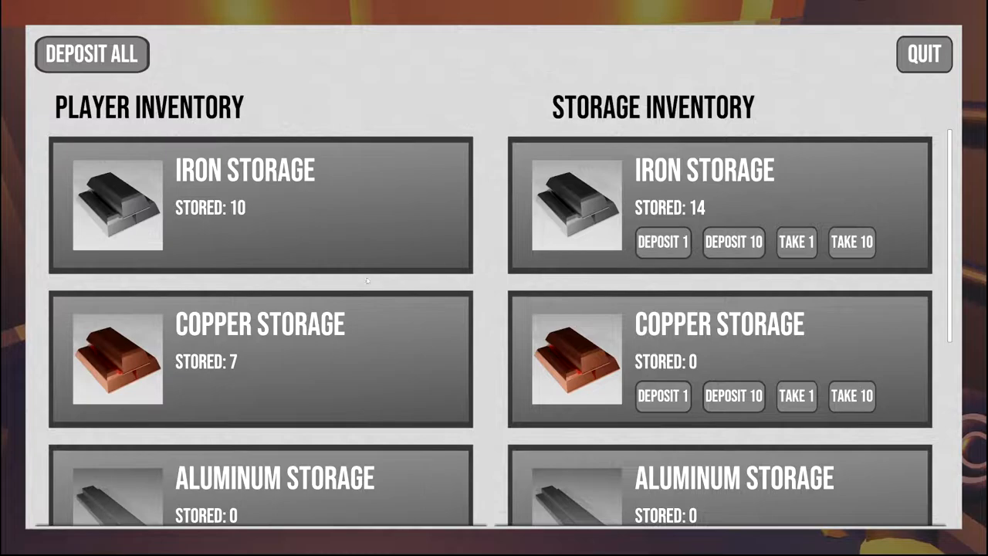
{"action": "left_click", "coordinate": [731, 241]}
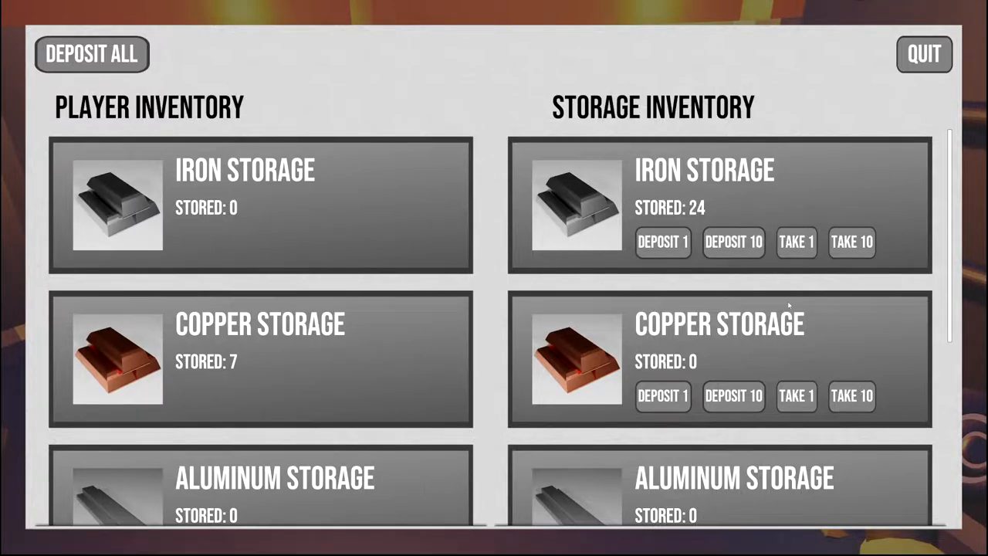
{"action": "scroll", "scroll_direction": "down", "scroll_amount": 3}
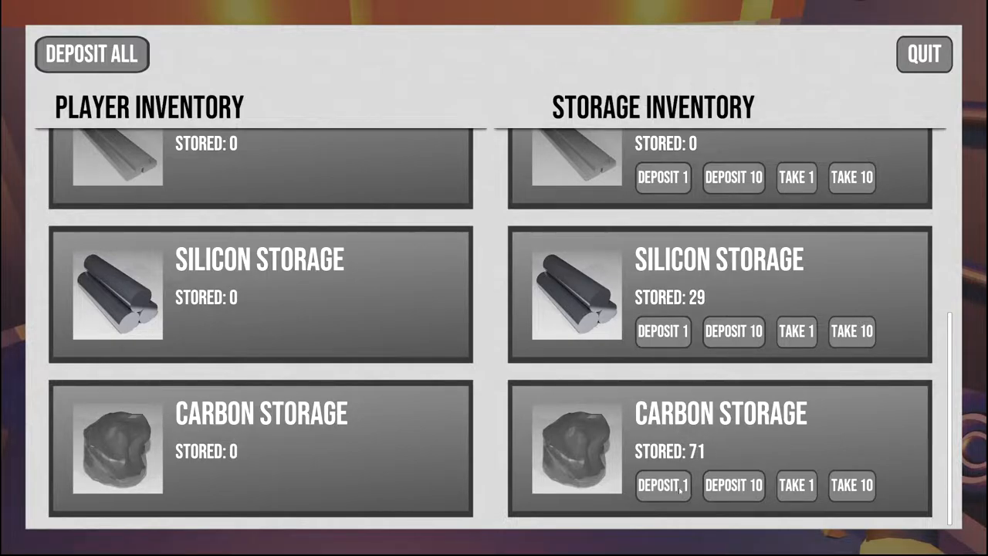
{"action": "left_click", "coordinate": [923, 54]}
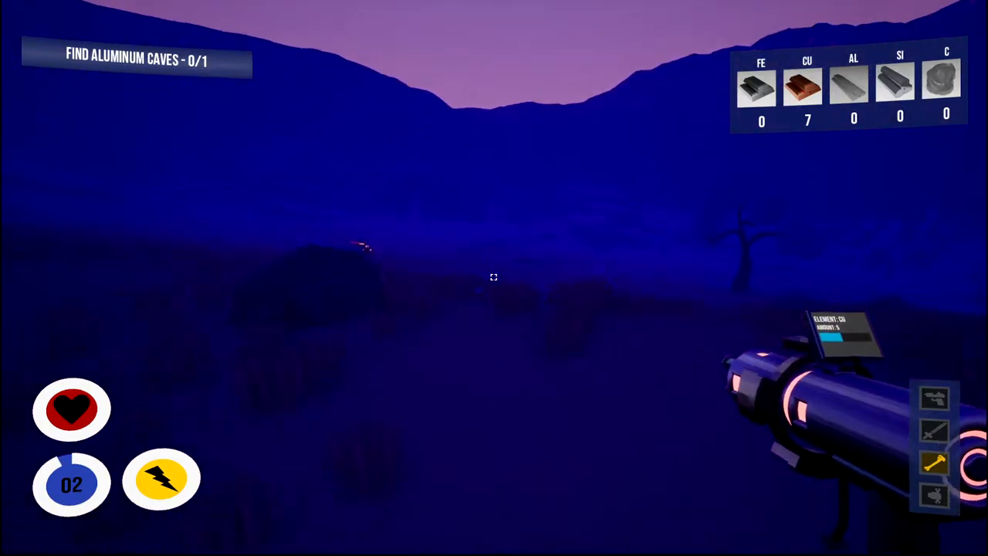
Mine copper deposits on the purple plain, raising carried copper from 7 to 12.
{"action": "left_click", "coordinate": [494, 278]}
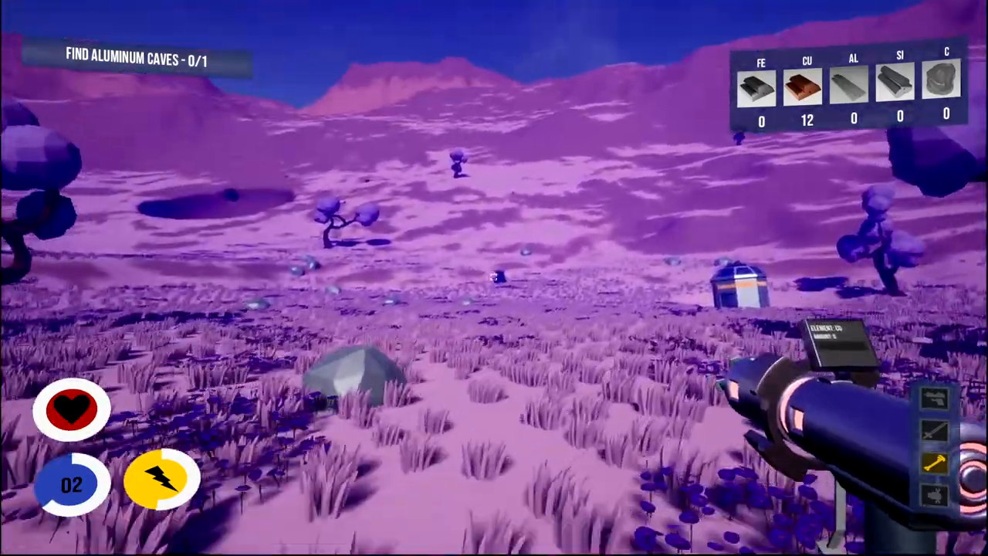
{"action": "mouse_move", "coordinate": [494, 278]}
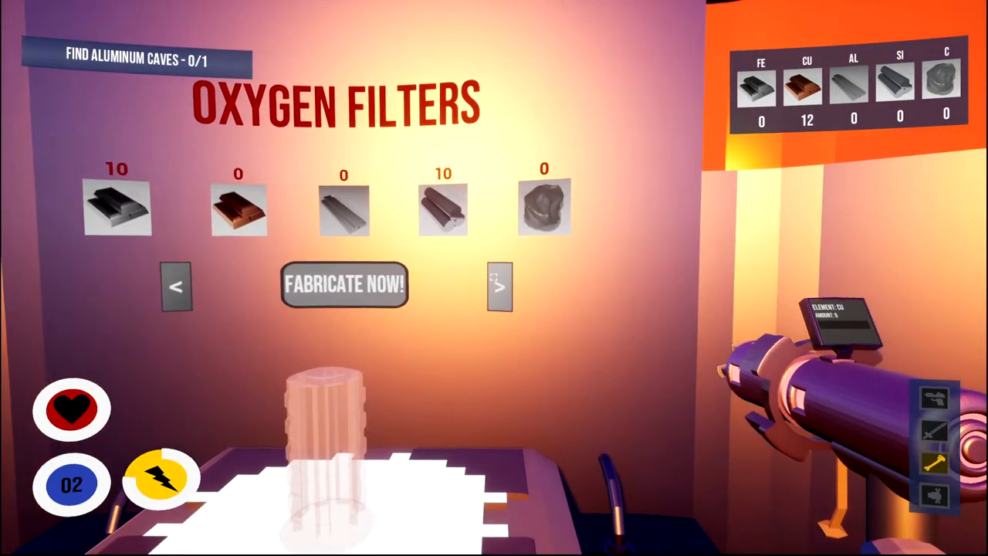
Page the fabricator recipes from Oxygen Tank+ through Expanded Backpack and Enchanced Sensors to Jetpack.
{"action": "left_click", "coordinate": [499, 285]}
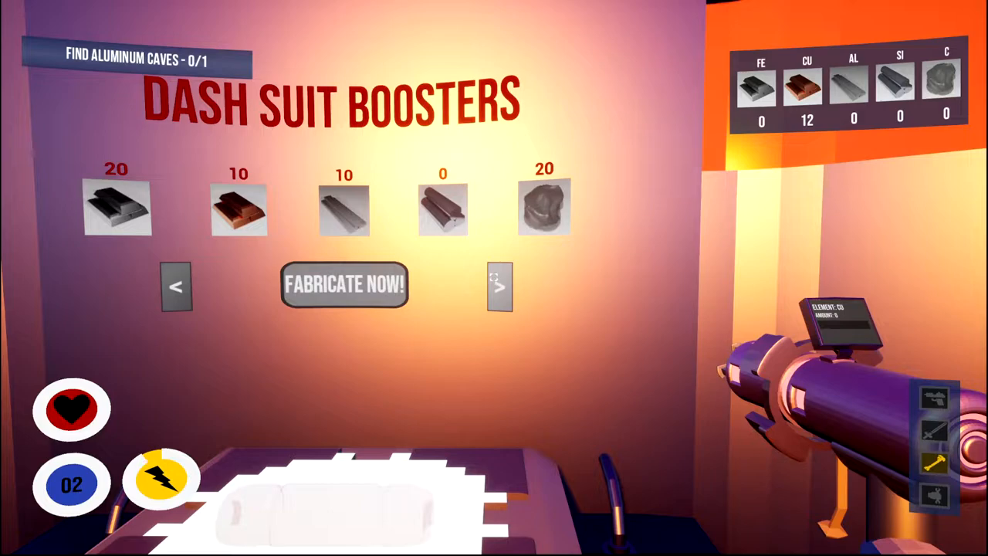
{"action": "left_click", "coordinate": [498, 286]}
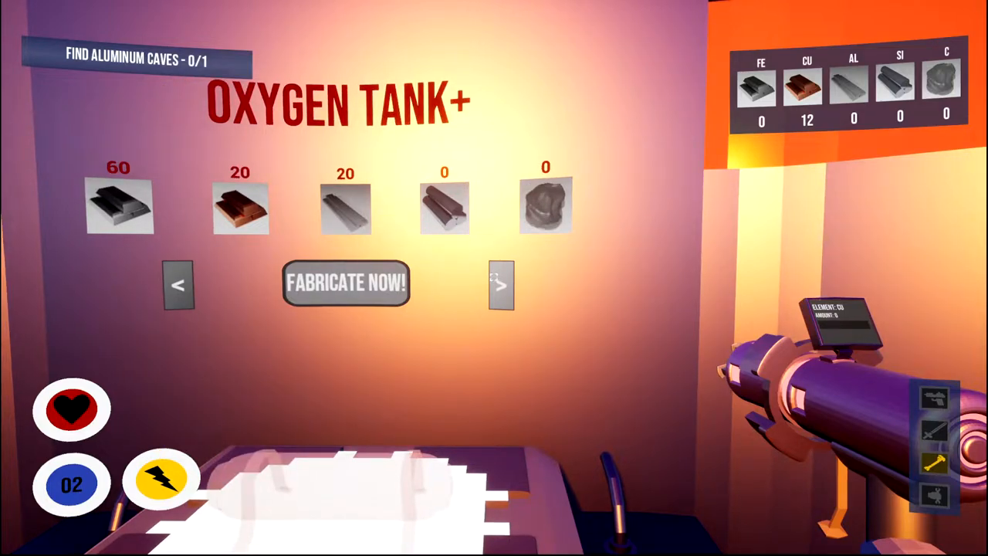
{"action": "left_click", "coordinate": [500, 284]}
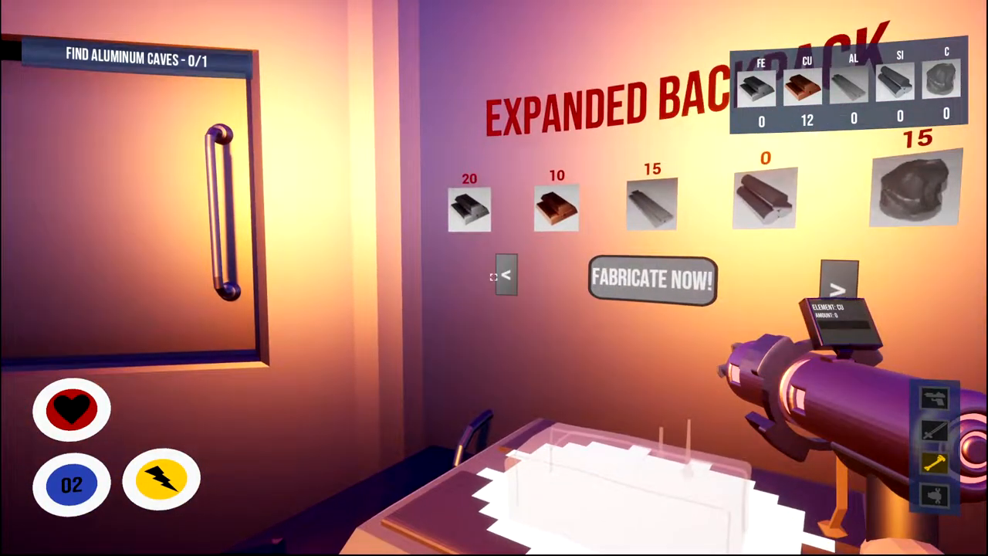
{"action": "left_click", "coordinate": [507, 275]}
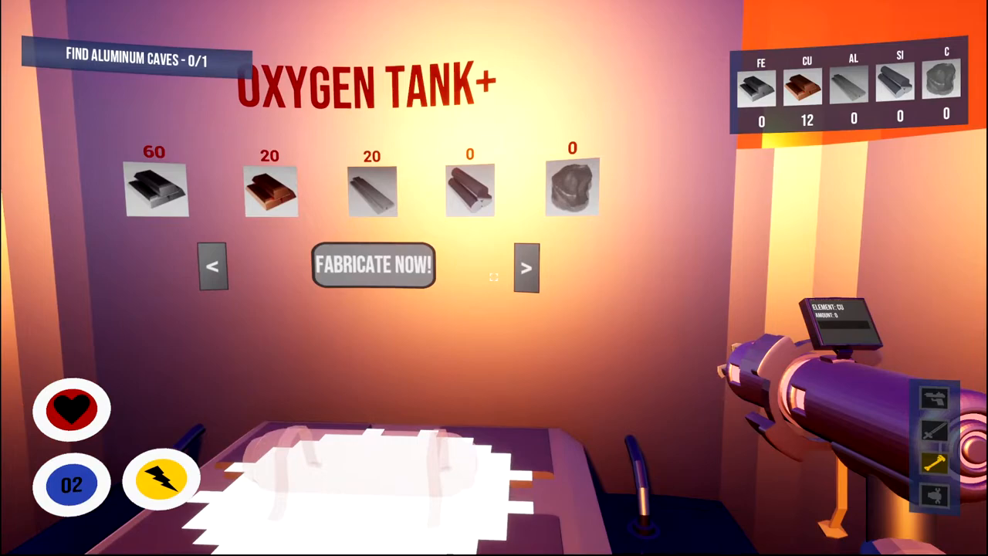
{"action": "left_click", "coordinate": [528, 268]}
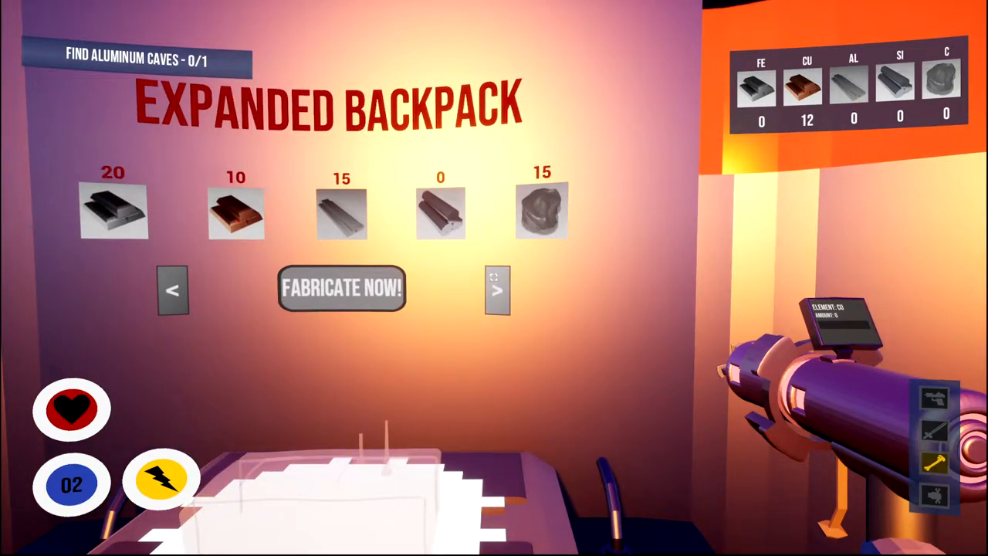
{"action": "left_click", "coordinate": [497, 291]}
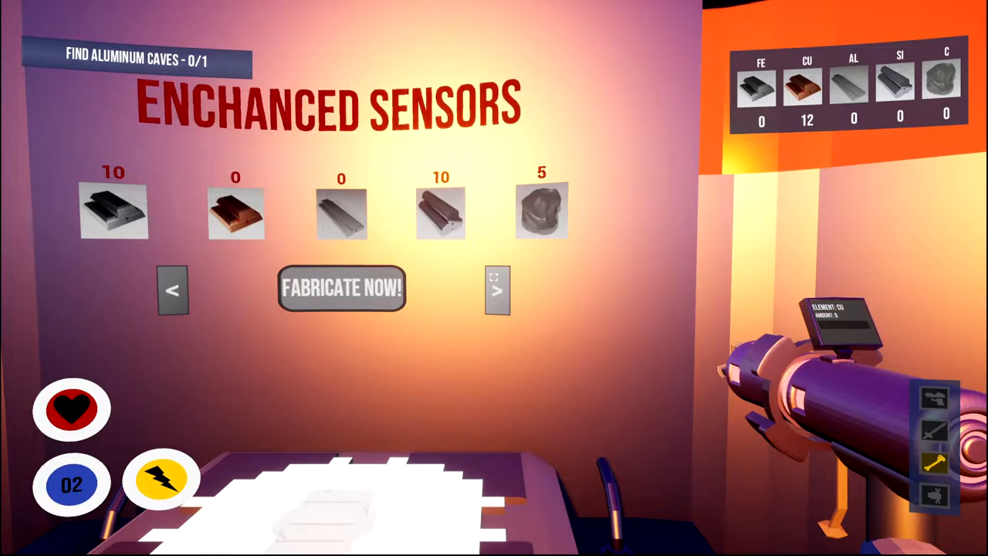
{"action": "left_click", "coordinate": [497, 290]}
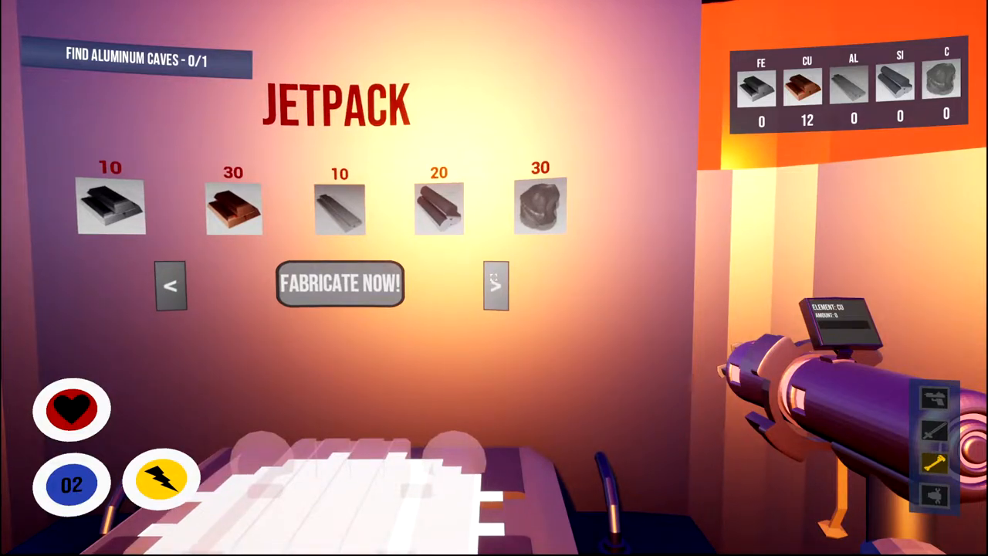
{"action": "left_click", "coordinate": [495, 284]}
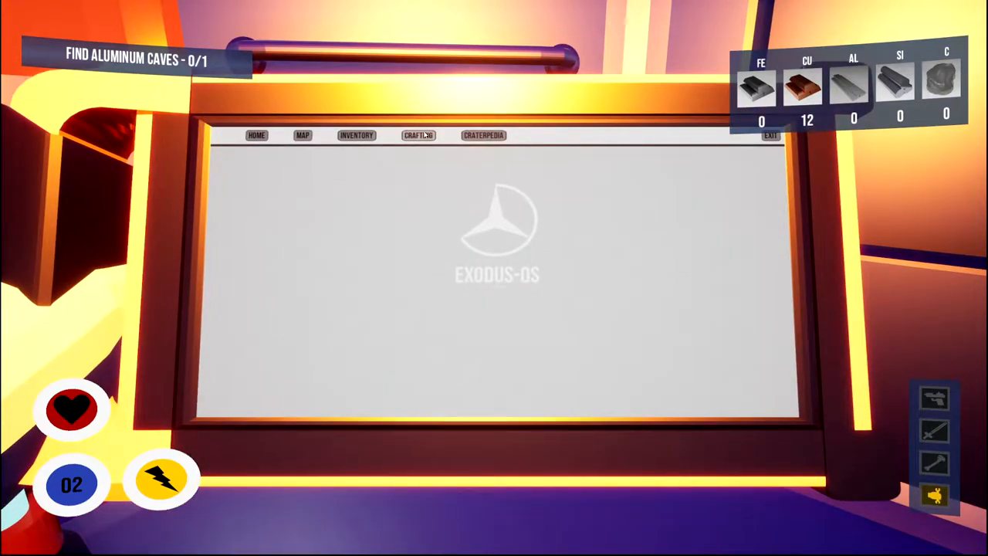
Browse the Exodus-OS home screen tabs and return to the fabricator's Oxygen Filters recipe.
{"action": "left_click", "coordinate": [419, 136]}
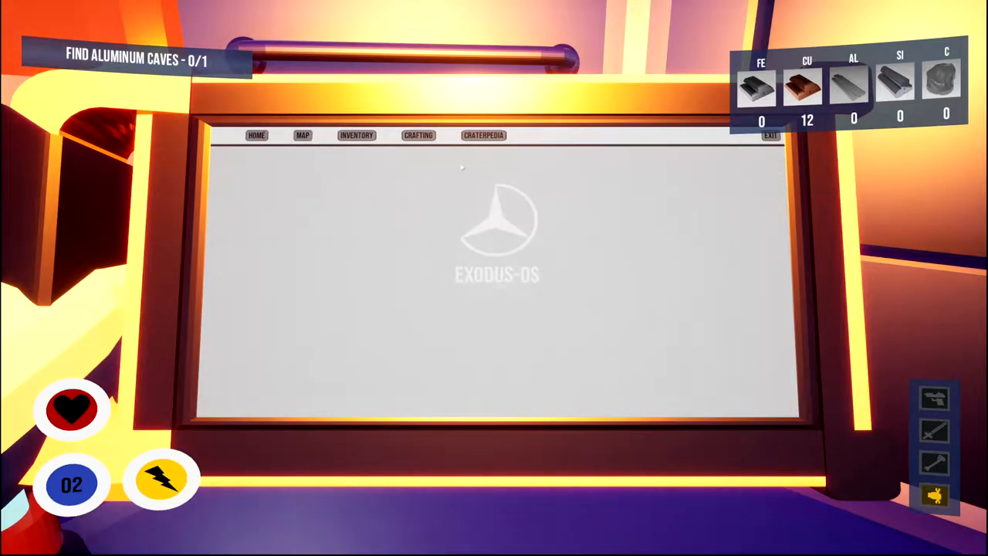
{"action": "left_click", "coordinate": [419, 136]}
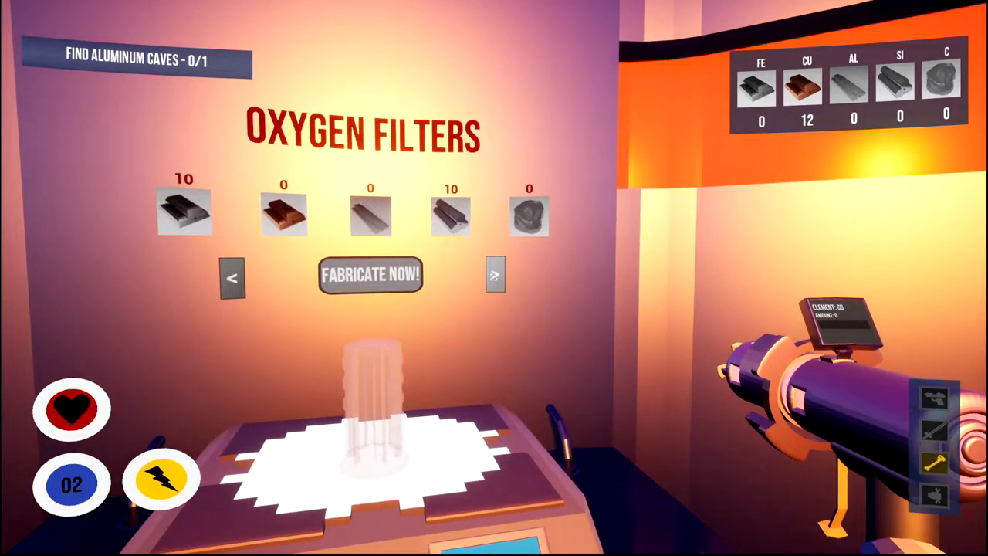
Browse fabricator recipes, then deposit the last copper into storage (12 copper, 24 iron) and quit.
{"action": "left_click", "coordinate": [494, 276]}
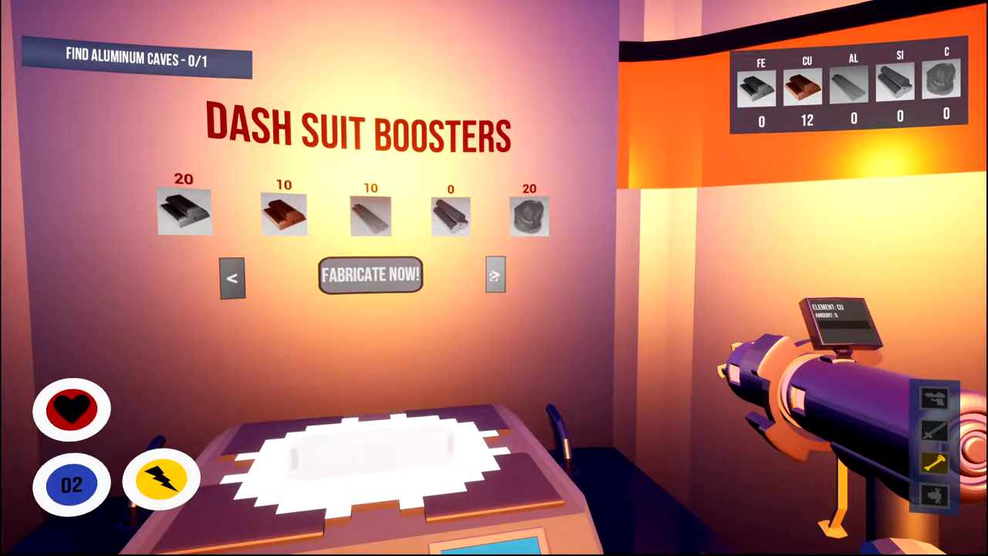
{"action": "left_click", "coordinate": [494, 275]}
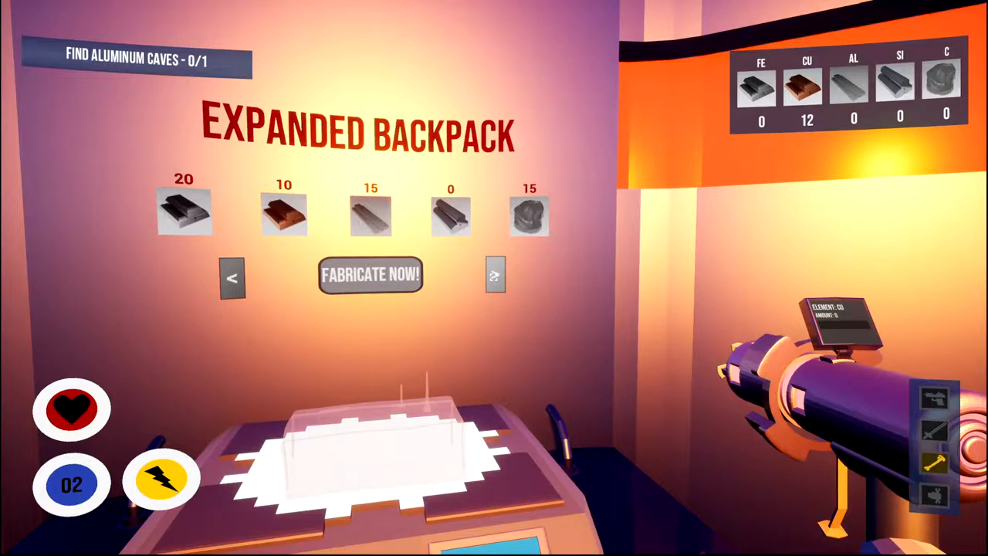
{"action": "left_click", "coordinate": [496, 274]}
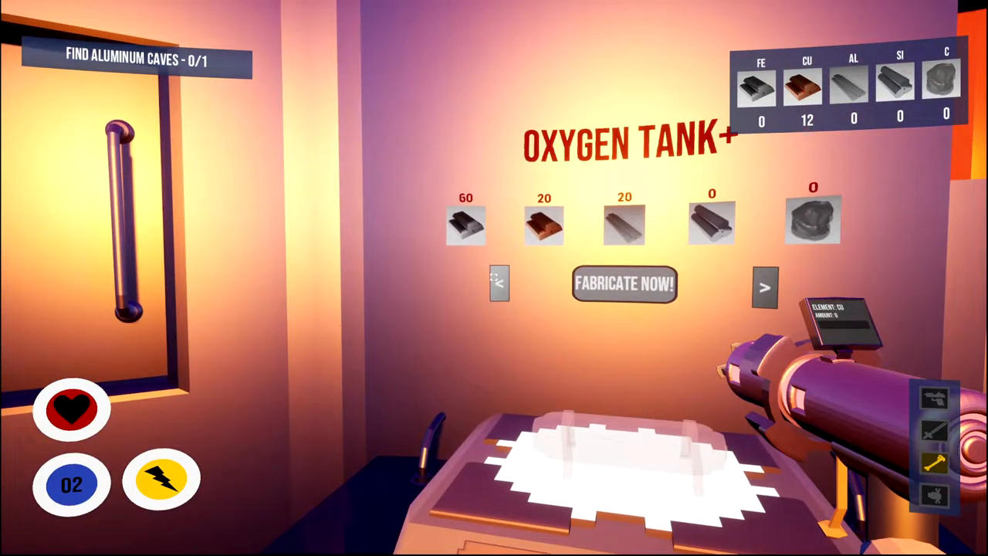
{"action": "left_click", "coordinate": [497, 284]}
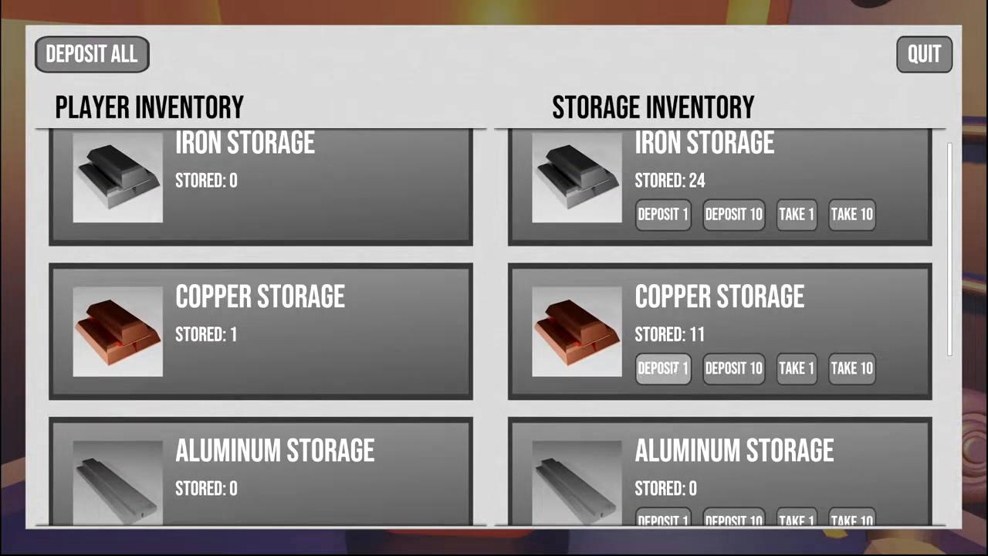
{"action": "left_click", "coordinate": [663, 367]}
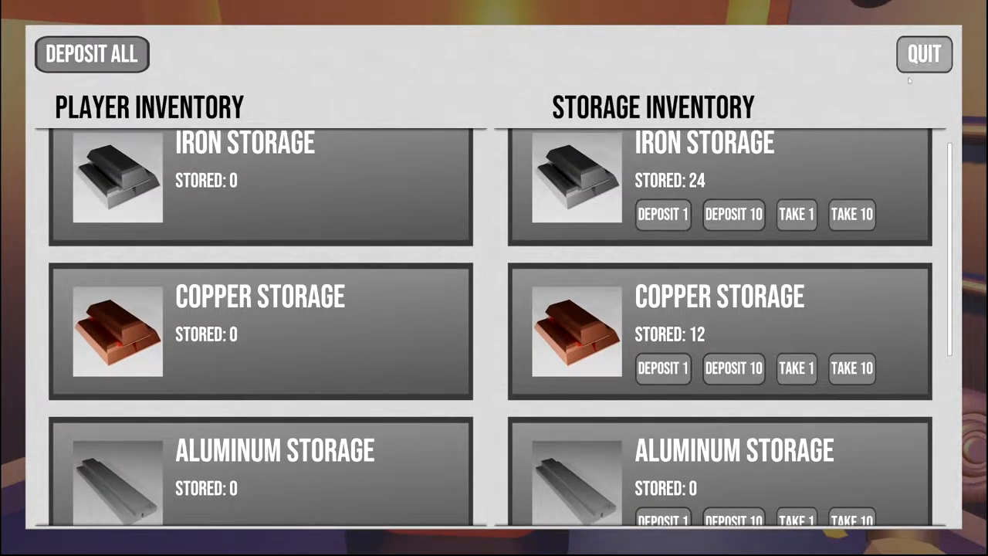
{"action": "left_click", "coordinate": [923, 54]}
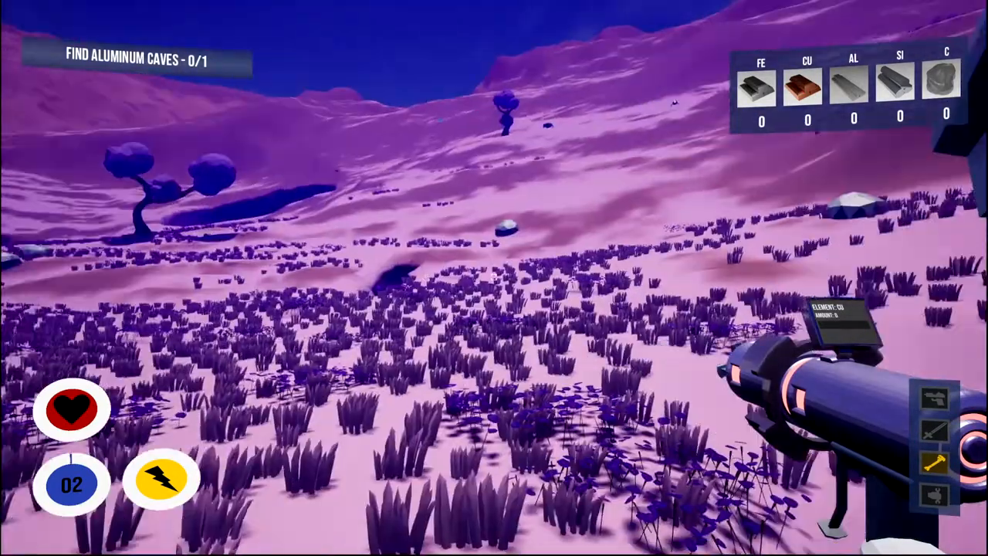
{"action": "mouse_move", "coordinate": [494, 278]}
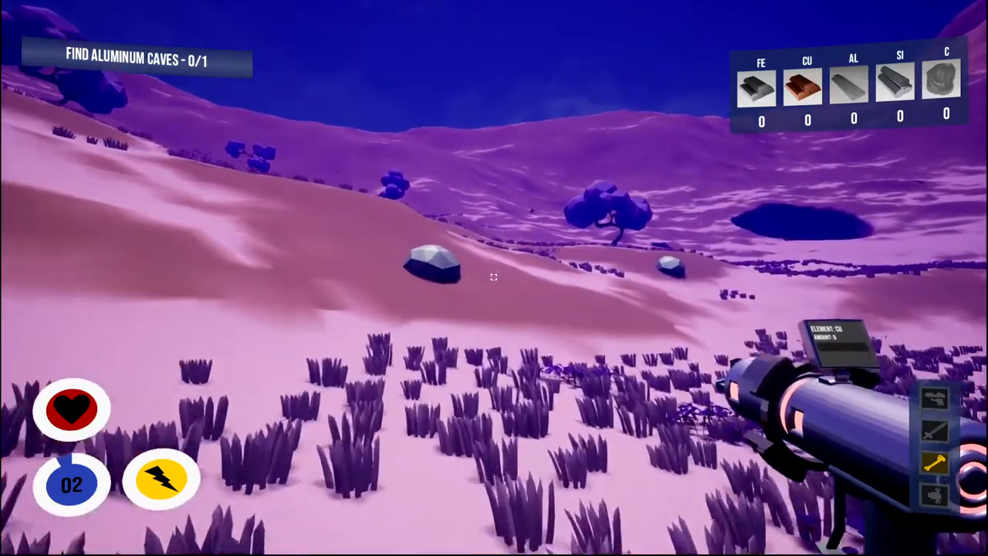
{"action": "mouse_move", "coordinate": [494, 278]}
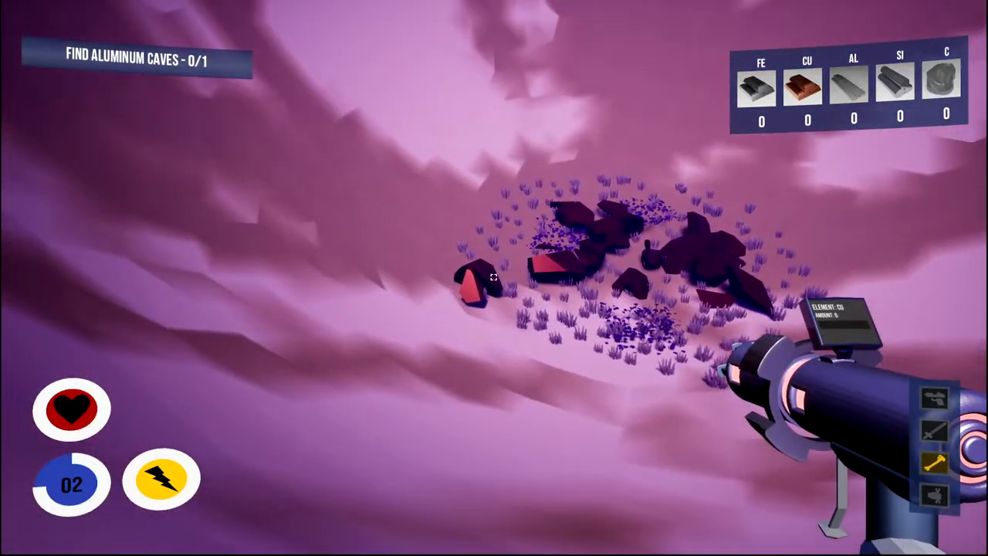
Cross the purple grassland and descend into the cave, picking up 1 copper.
{"action": "left_click", "coordinate": [494, 278]}
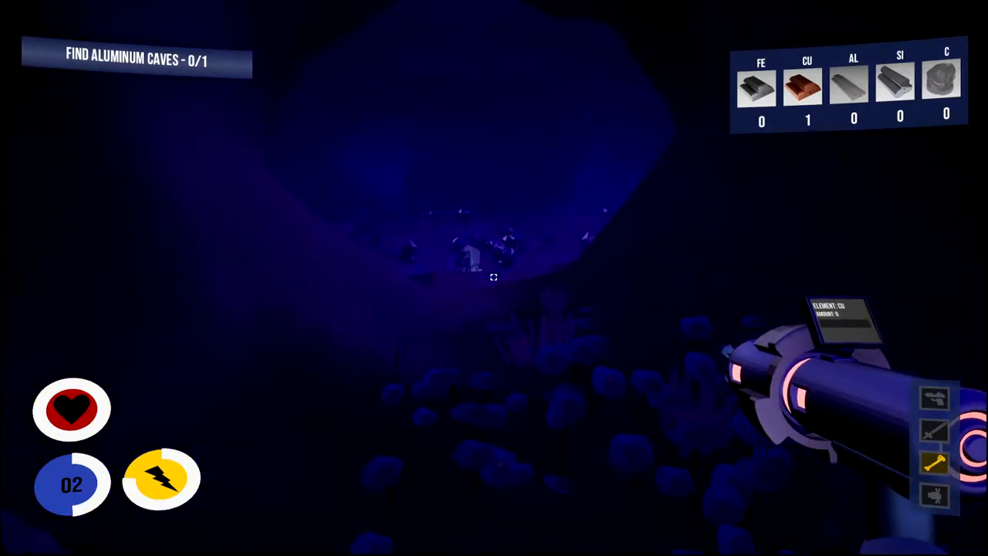
Mine the cave's aluminum crystals with the laser until the objective becomes Find Rocket Scrap.
{"action": "left_click", "coordinate": [494, 277]}
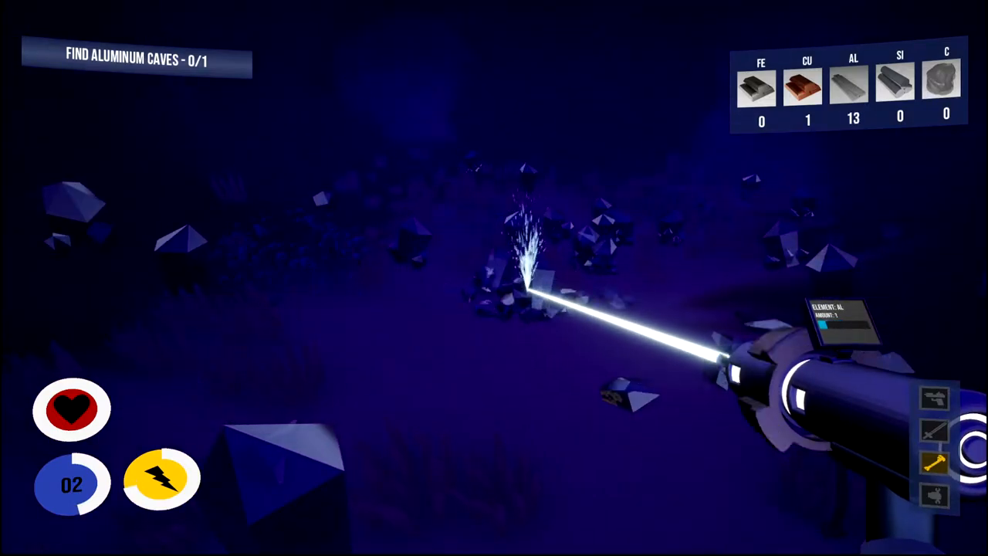
{"action": "left_click", "coordinate": [509, 286]}
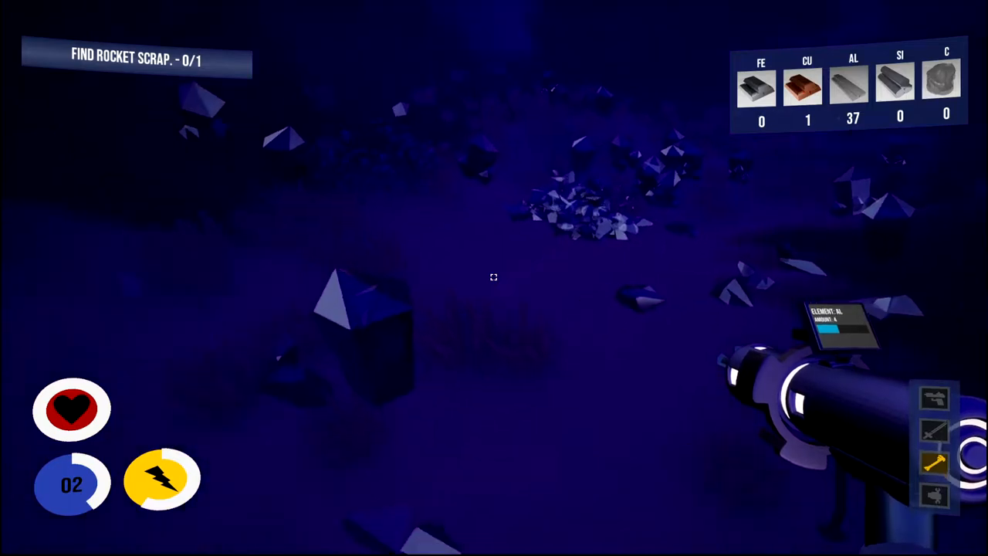
{"action": "left_click", "coordinate": [494, 278]}
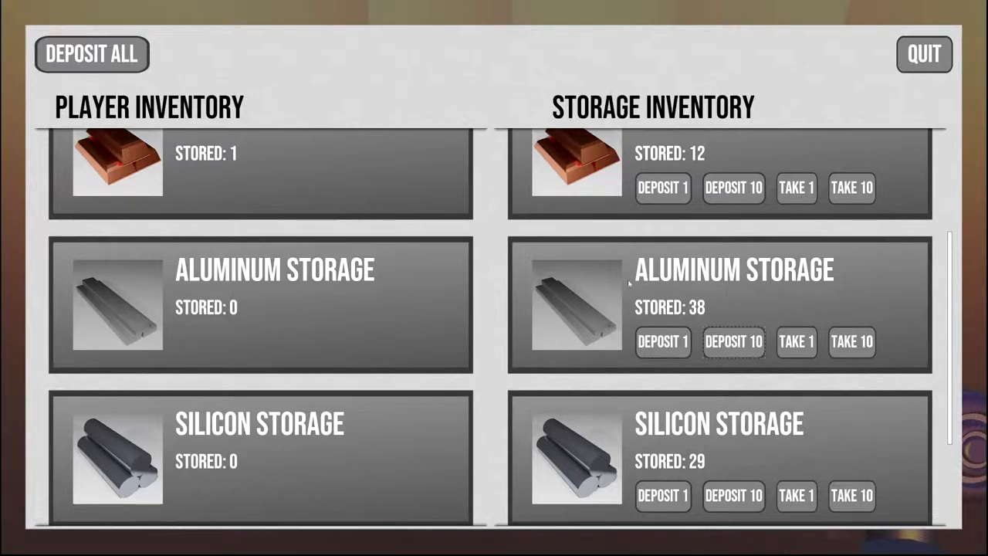
Use the storage terminal so it holds 38 aluminum and 29 silicon, leaving none carried.
{"action": "left_click", "coordinate": [923, 54]}
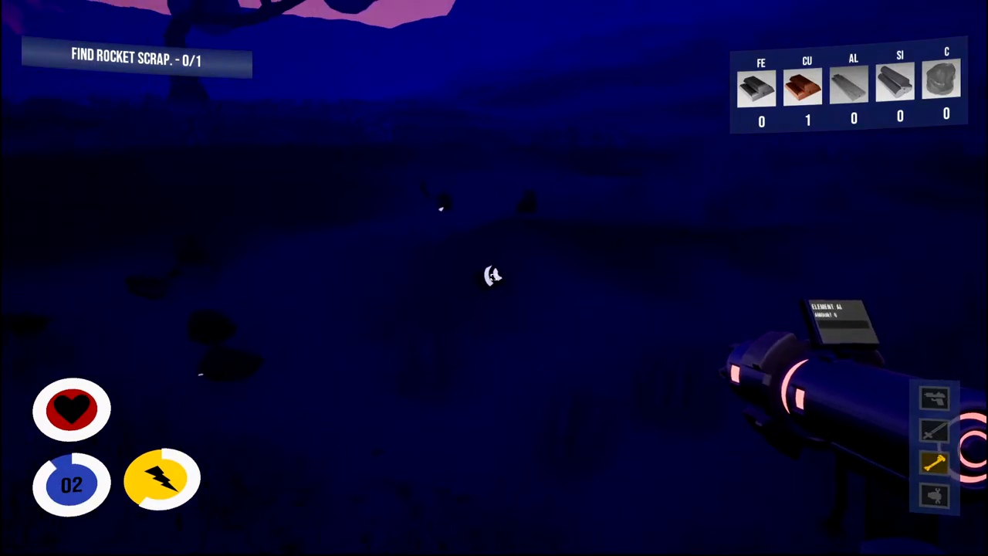
Extract carbon from the ground deposit, bringing carried carbon to 16.
{"action": "left_click", "coordinate": [494, 270]}
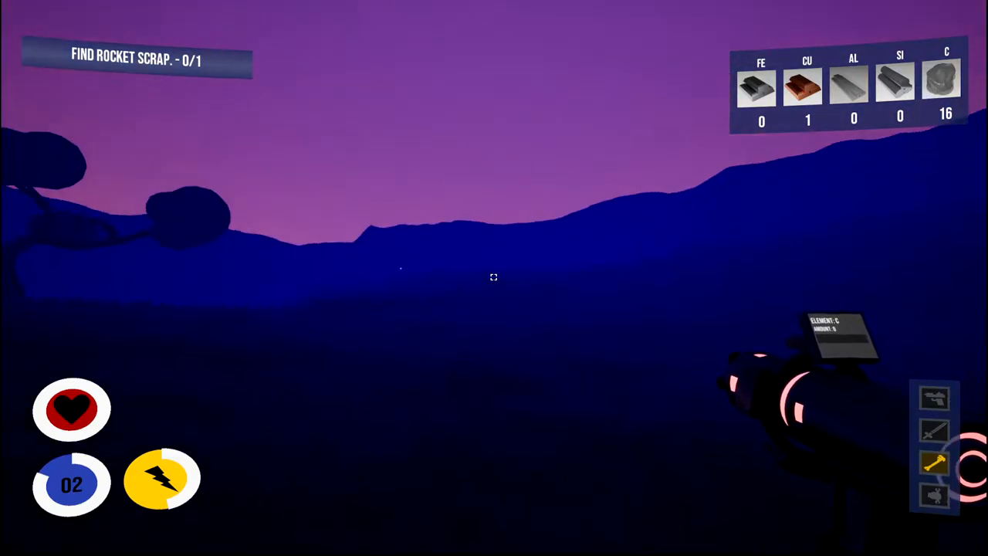
{"action": "mouse_move", "coordinate": [494, 278]}
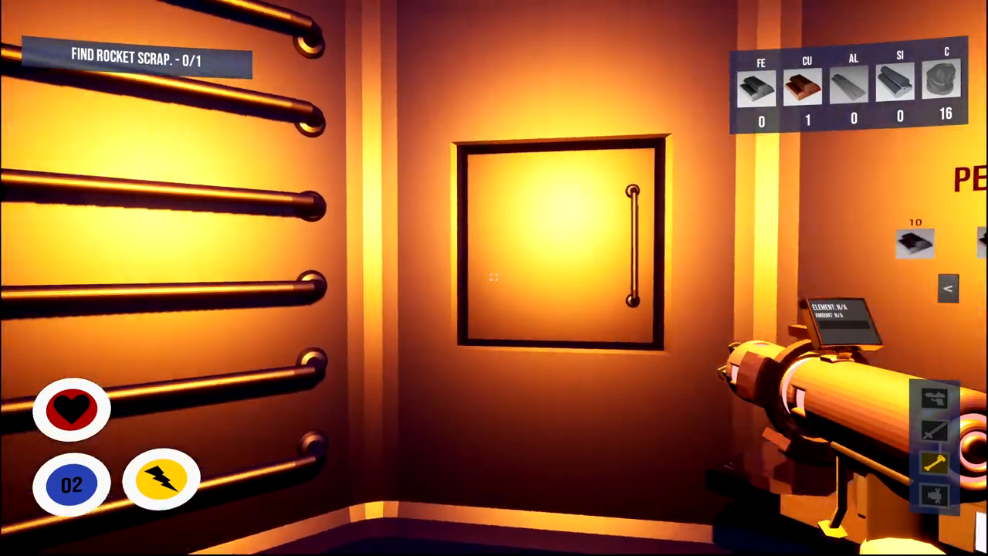
{"action": "mouse_move", "coordinate": [494, 278]}
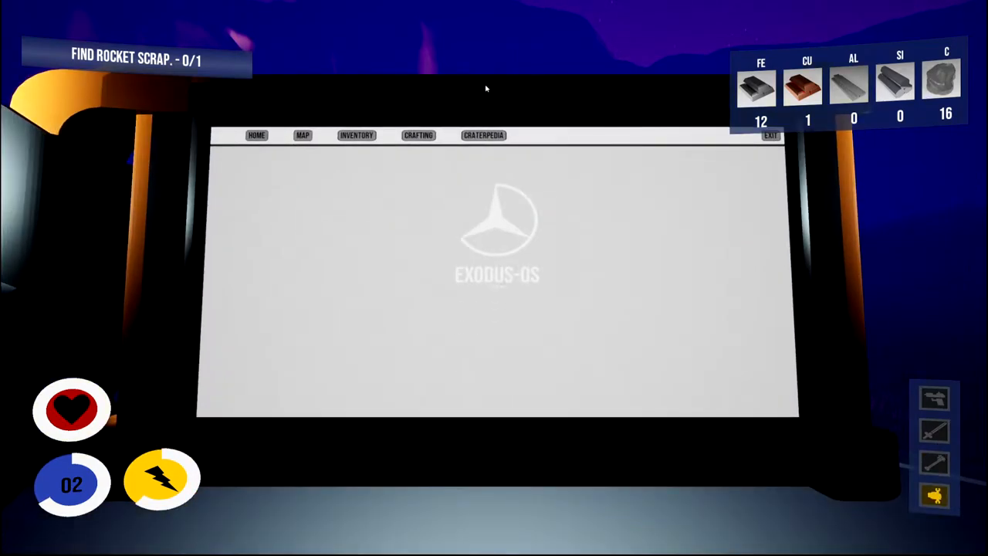
{"action": "left_click", "coordinate": [768, 136]}
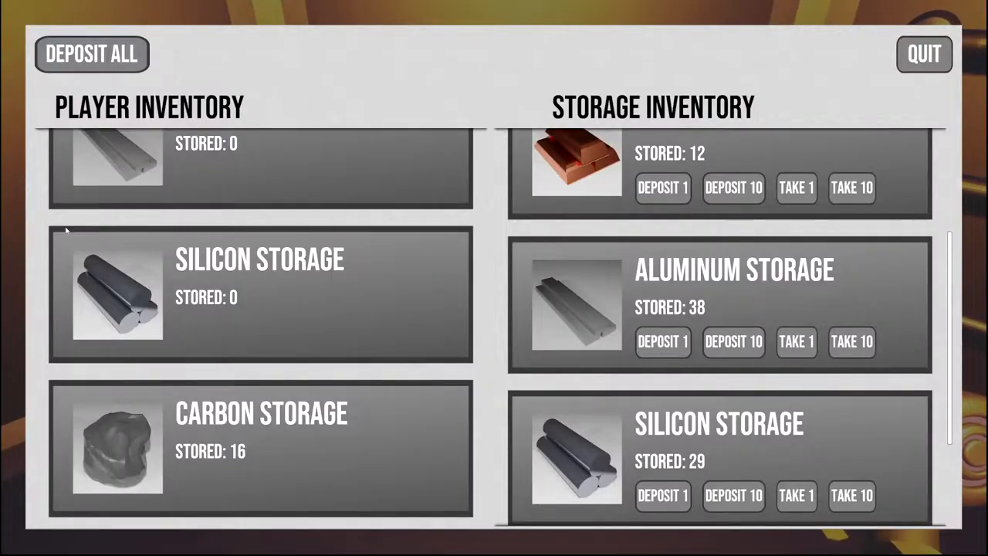
Deposit one copper to raise storage to 13, then reopen the Exodus-OS terminal.
{"action": "left_click", "coordinate": [660, 189]}
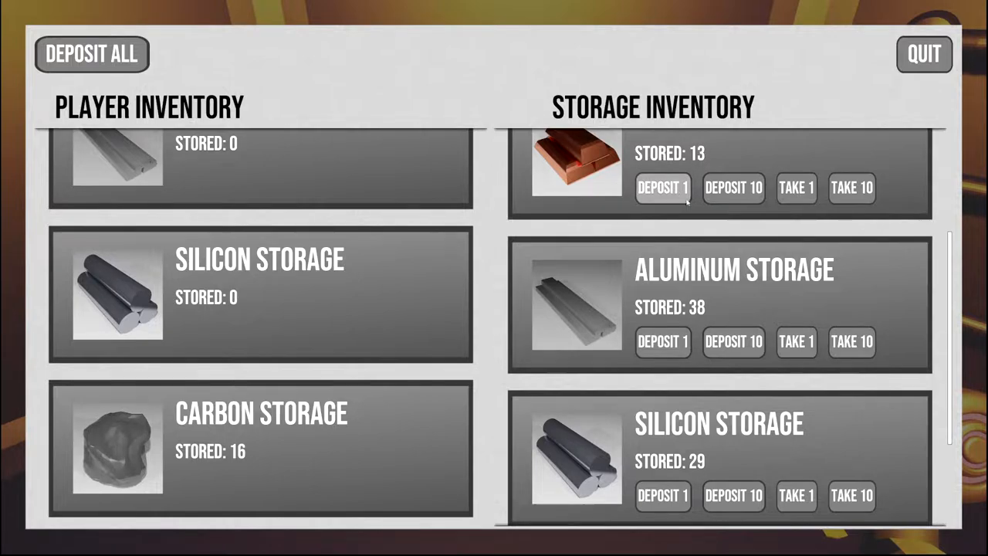
{"action": "mouse_move", "coordinate": [667, 238]}
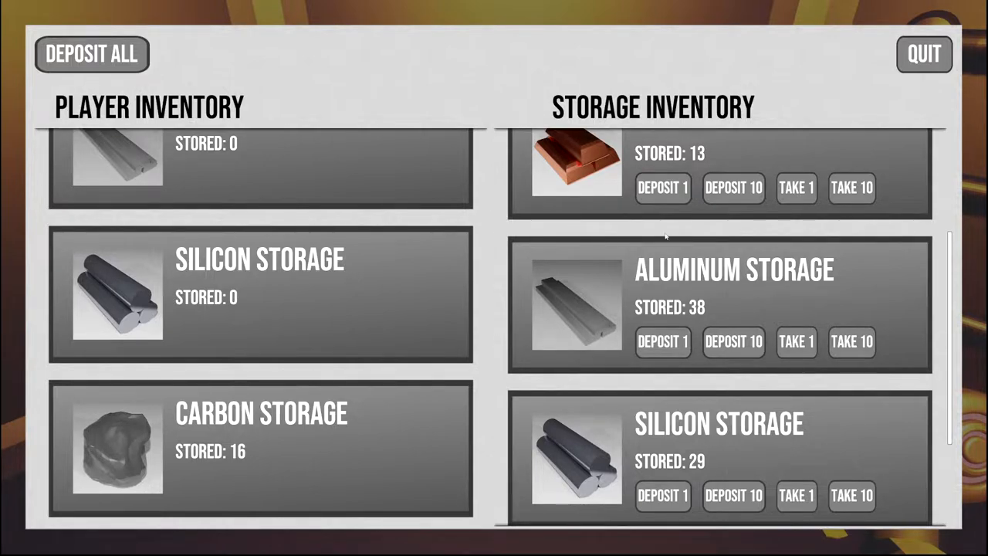
{"action": "left_click", "coordinate": [923, 54]}
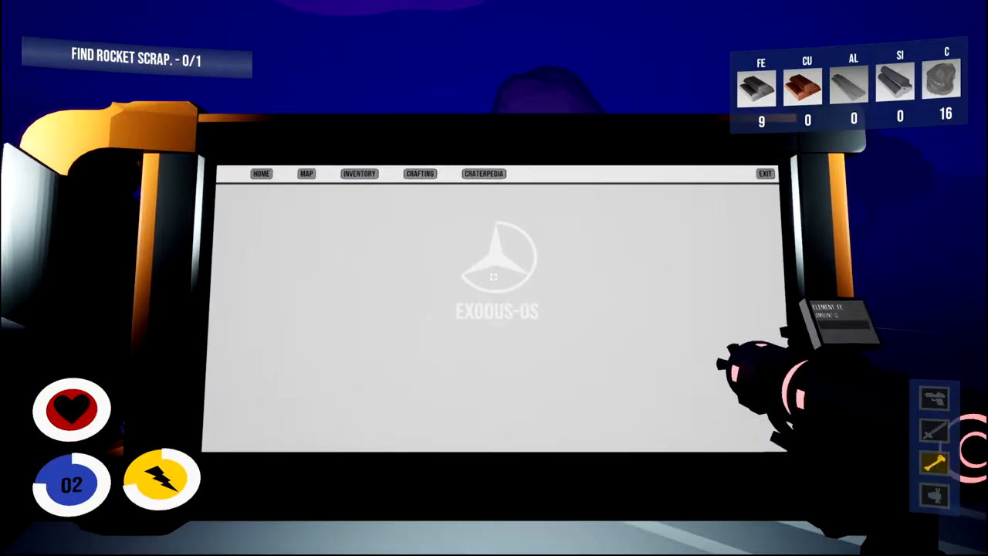
Craft the Airlock module in the Crafting tab, consuming the carried resources.
{"action": "left_click", "coordinate": [765, 173]}
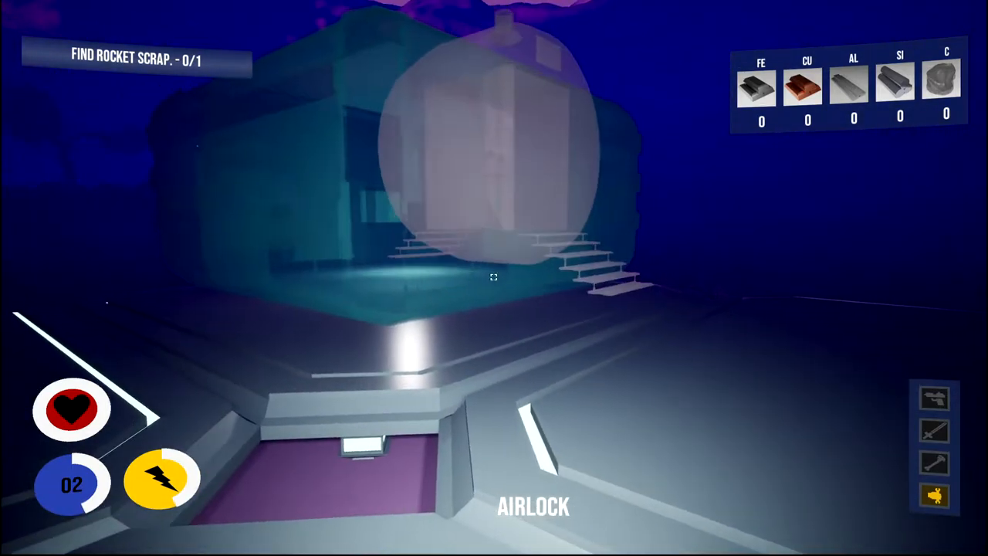
{"action": "mouse_move", "coordinate": [494, 277]}
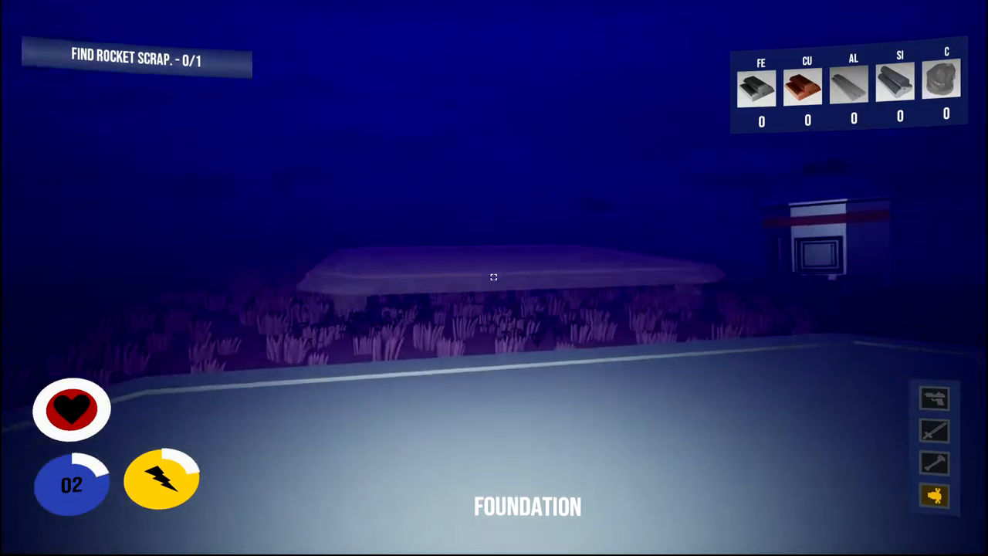
{"action": "mouse_move", "coordinate": [494, 278]}
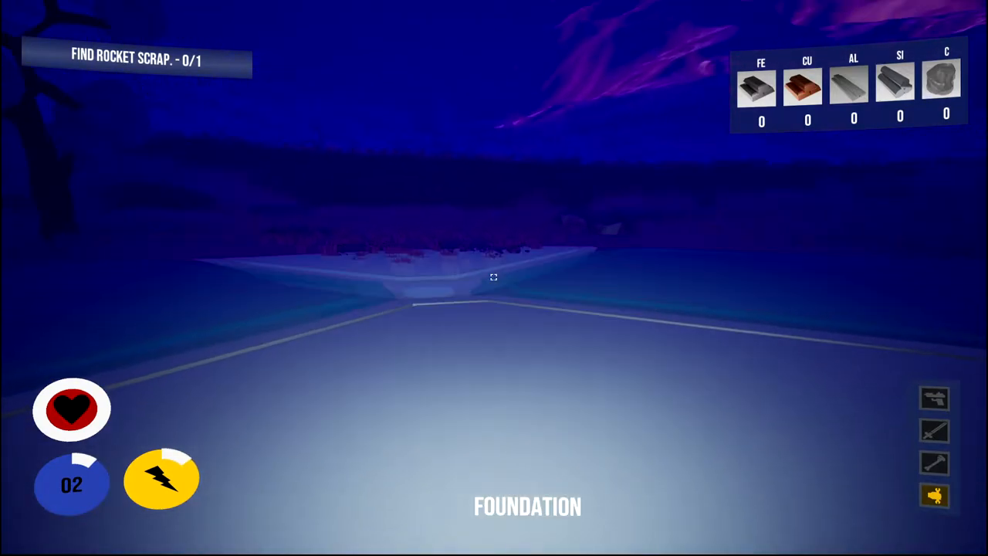
{"action": "mouse_move", "coordinate": [494, 278]}
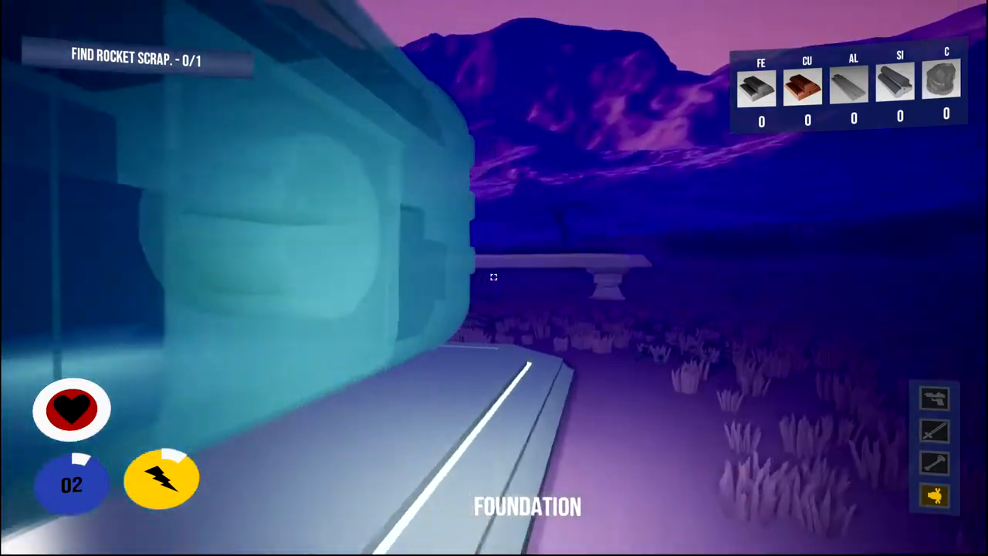
{"action": "mouse_move", "coordinate": [494, 278]}
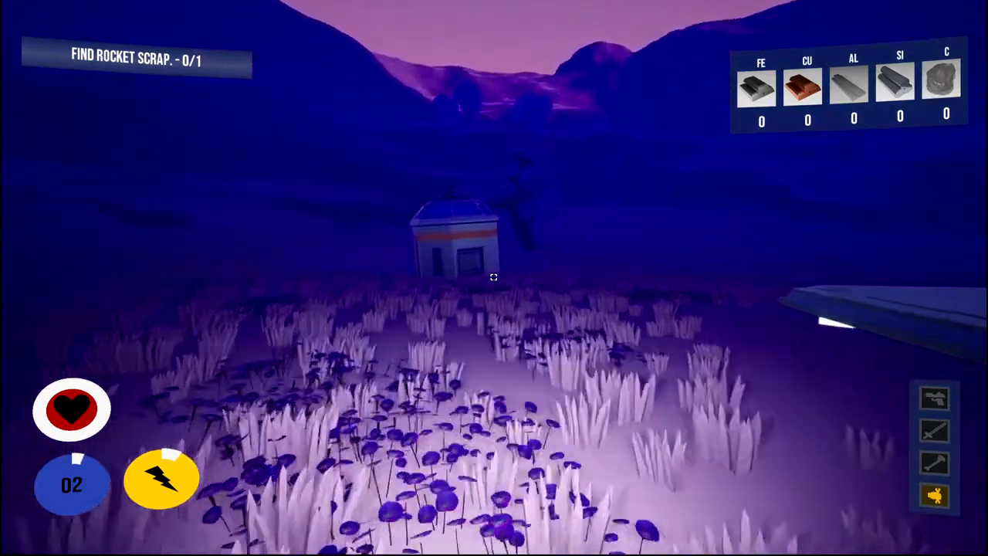
{"action": "mouse_move", "coordinate": [494, 278]}
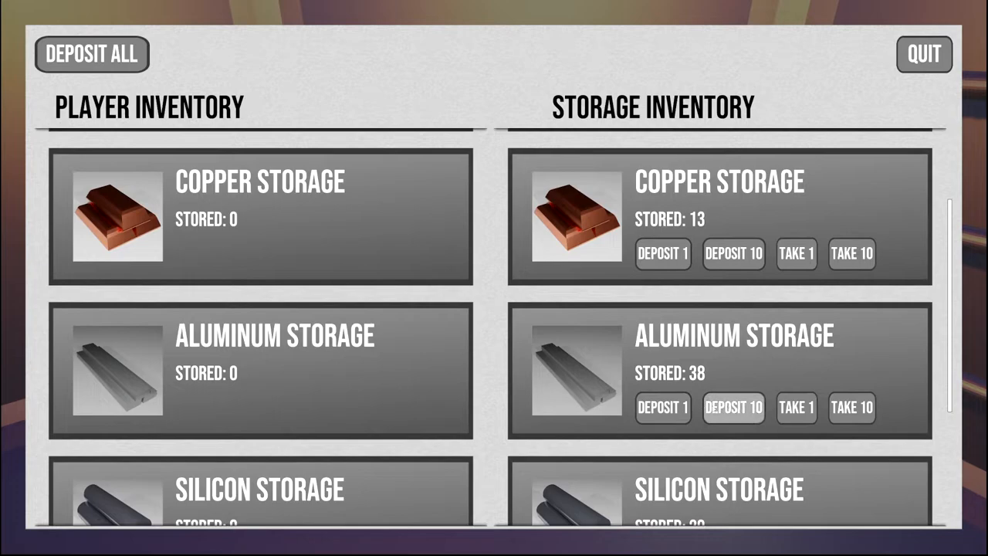
Take 10 aluminum out of Aluminum Storage into the carried inventory.
{"action": "left_click", "coordinate": [852, 408]}
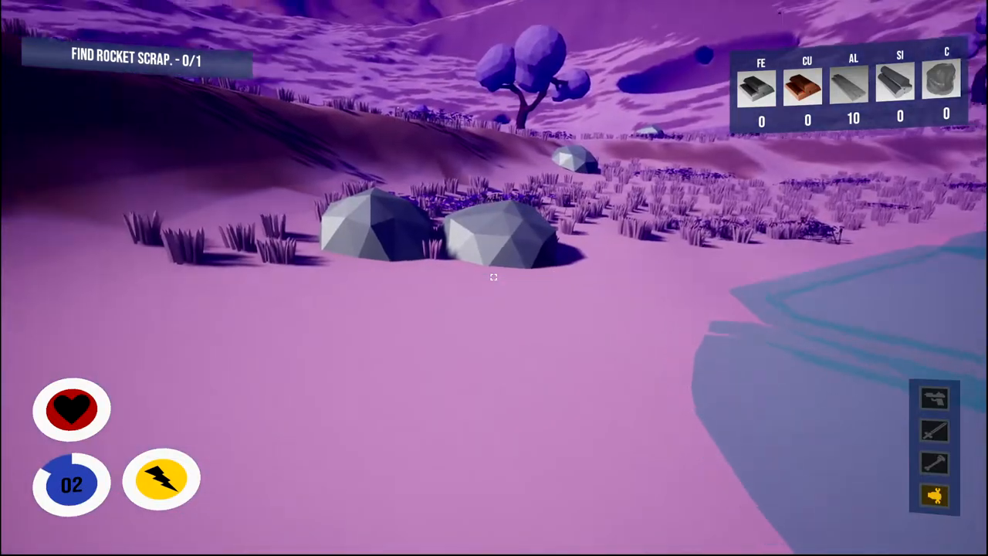
{"action": "mouse_move", "coordinate": [494, 278]}
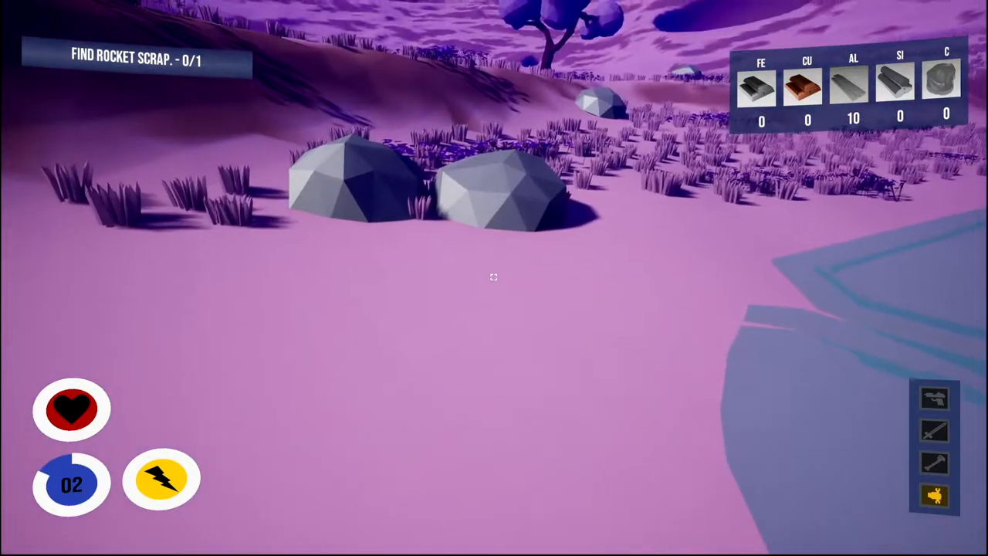
Mine the grey boulders until carried iron reaches 21 alongside 10 aluminum.
{"action": "left_click", "coordinate": [494, 278]}
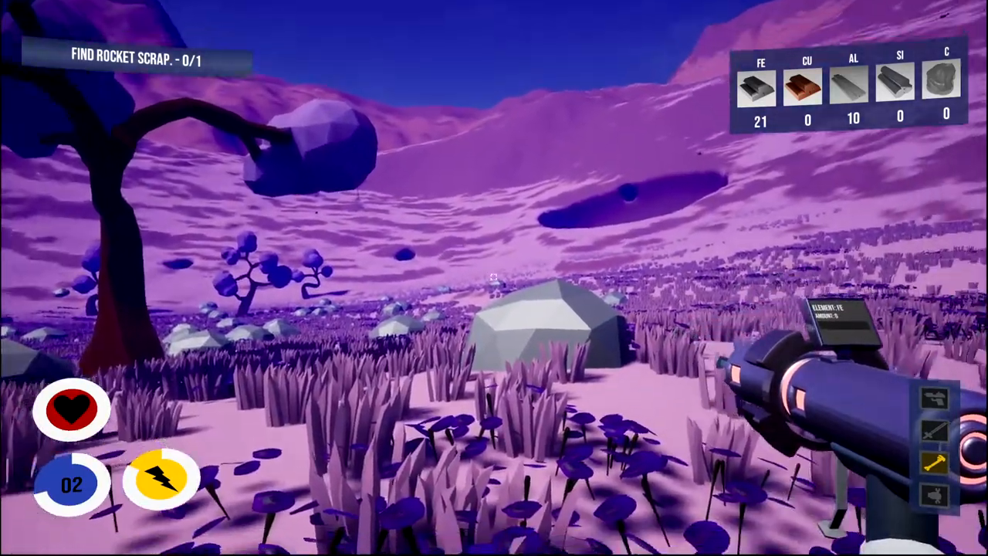
{"action": "left_click", "coordinate": [494, 278]}
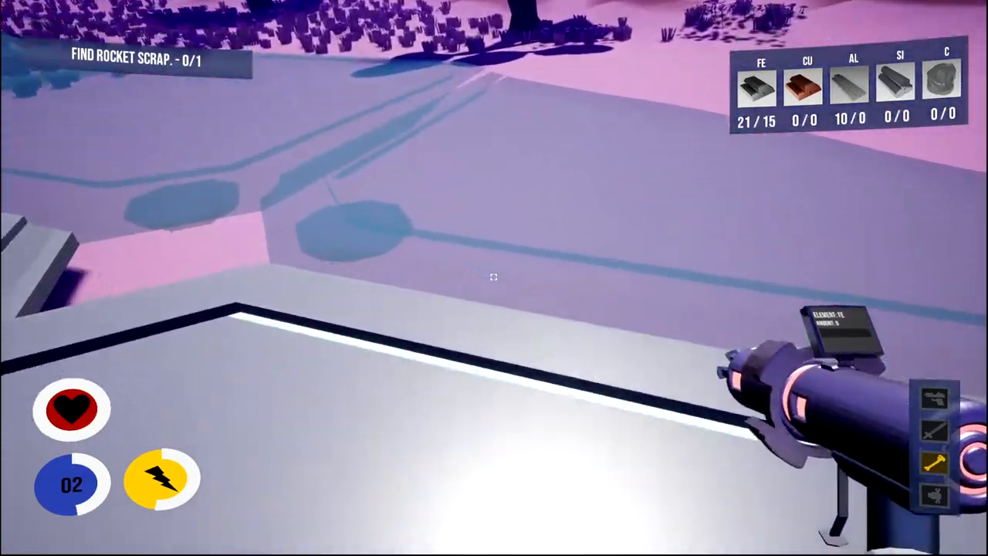
{"action": "mouse_move", "coordinate": [494, 278]}
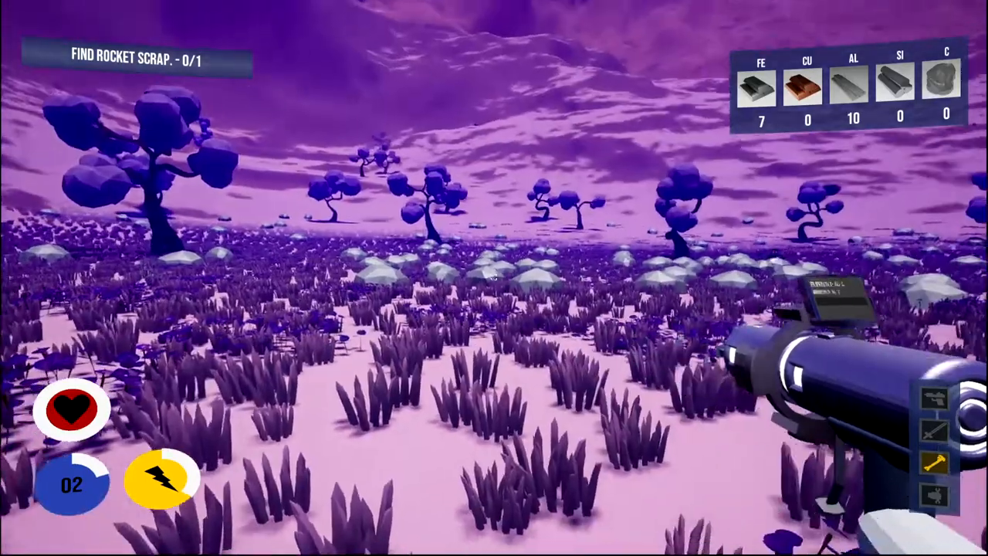
Spend iron on the build down to 7 and head out into the purple grassland.
{"action": "left_click", "coordinate": [494, 278]}
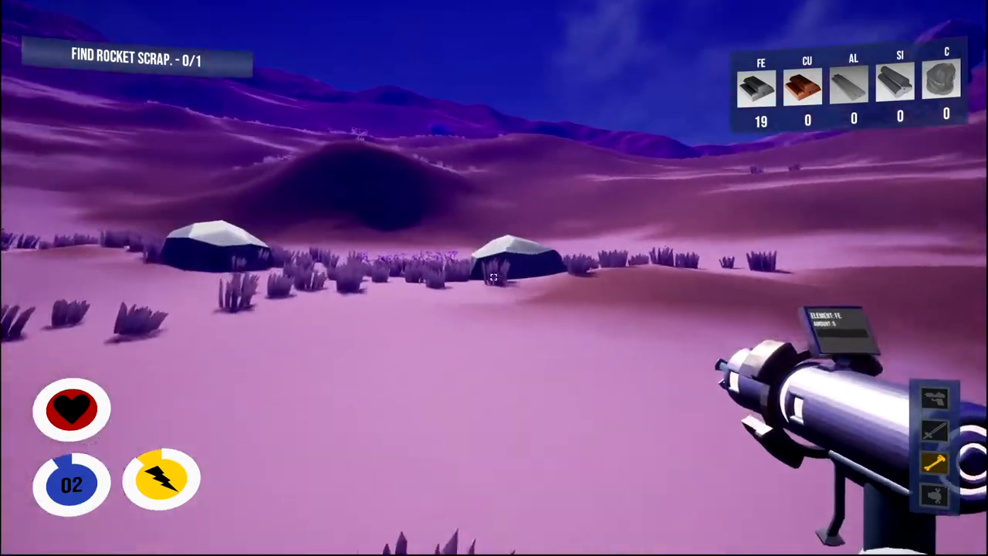
Mine ore in the dunes, raising iron to 19 with aluminum at 0.
{"action": "left_click", "coordinate": [493, 277]}
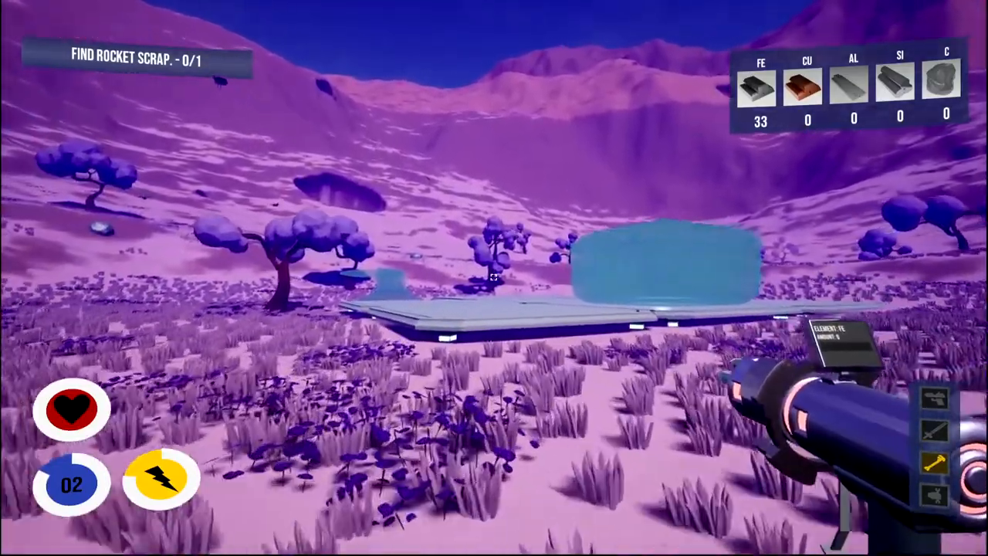
{"action": "mouse_move", "coordinate": [494, 278]}
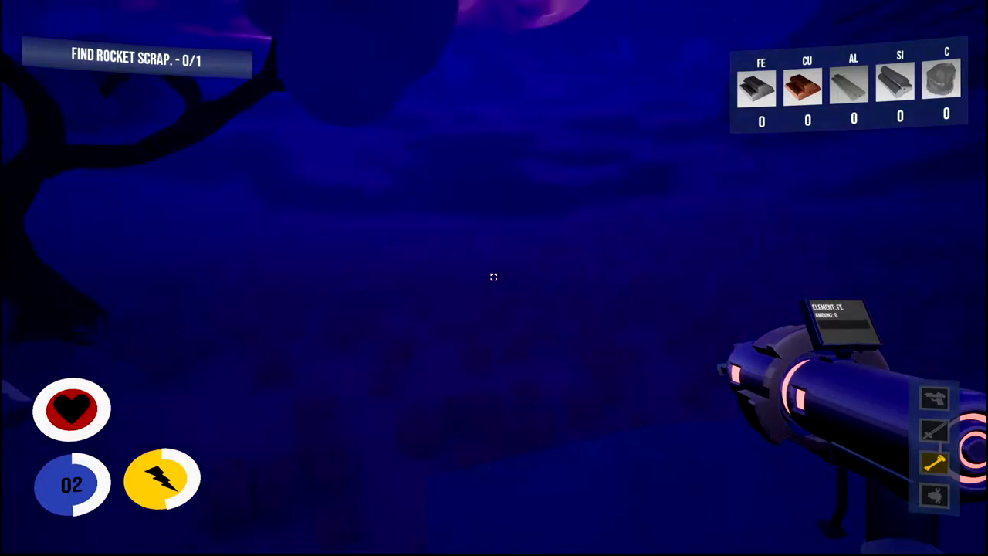
{"action": "mouse_move", "coordinate": [494, 277]}
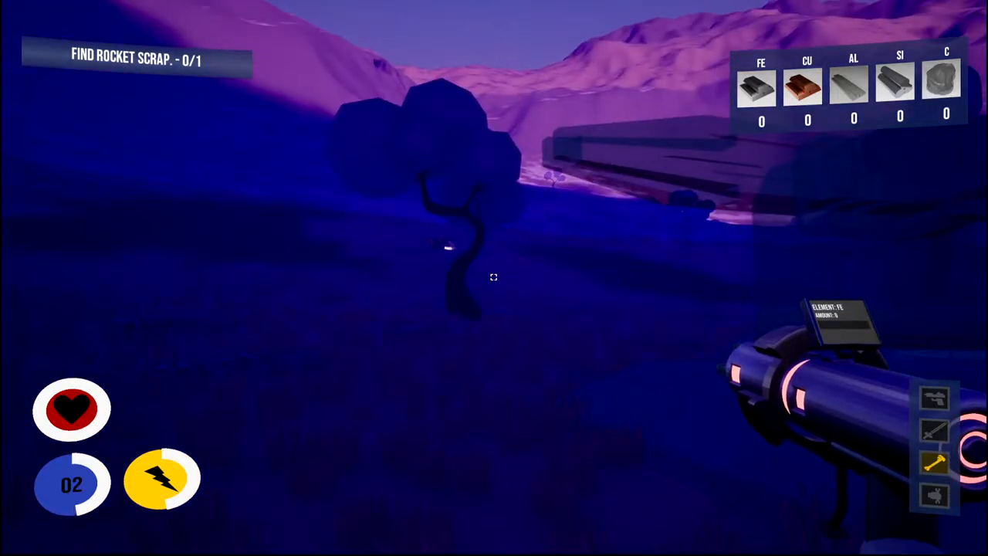
{"action": "mouse_move", "coordinate": [494, 278]}
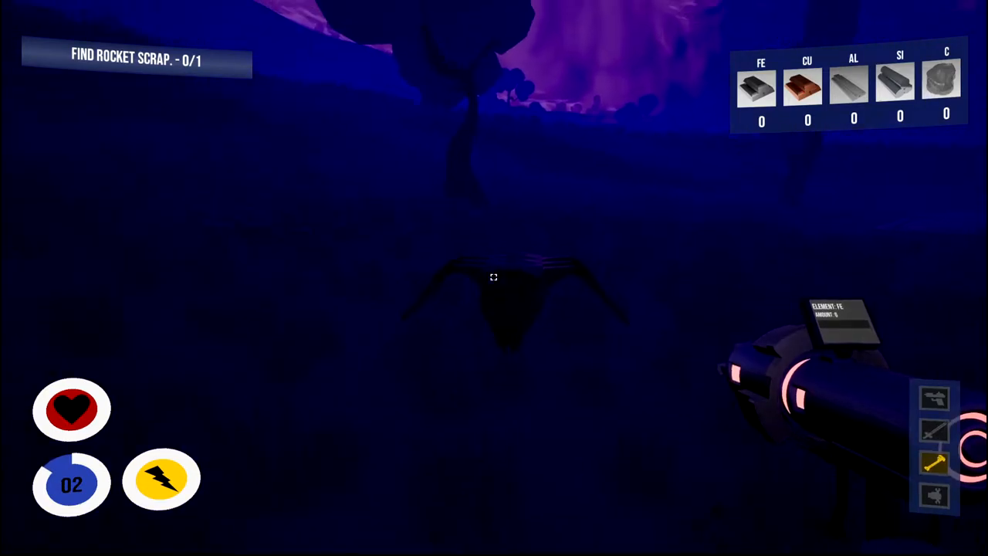
{"action": "left_click", "coordinate": [494, 278]}
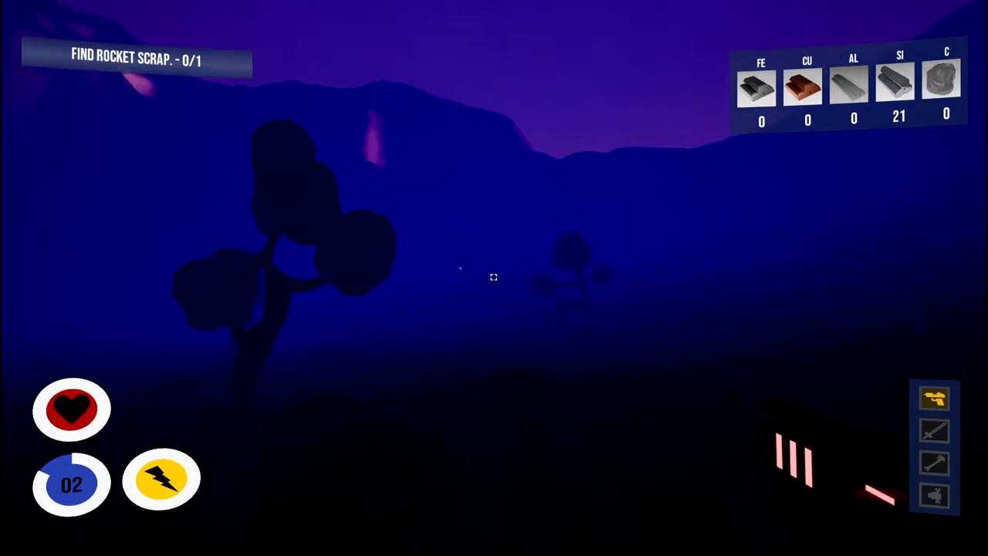
{"action": "mouse_move", "coordinate": [494, 277]}
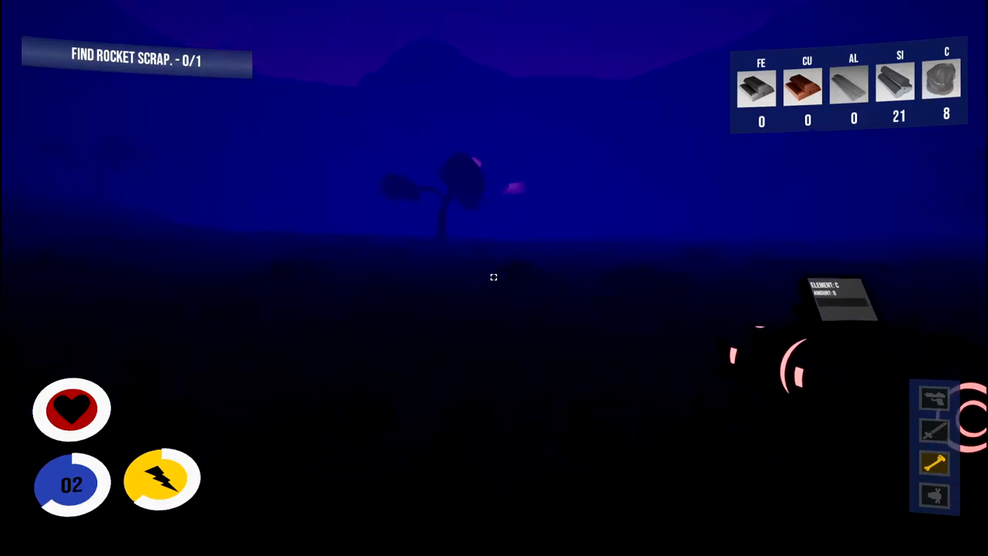
Extract silicon and carbon from nearby formations, reaching 21 silicon and 8 carbon.
{"action": "left_click", "coordinate": [494, 278]}
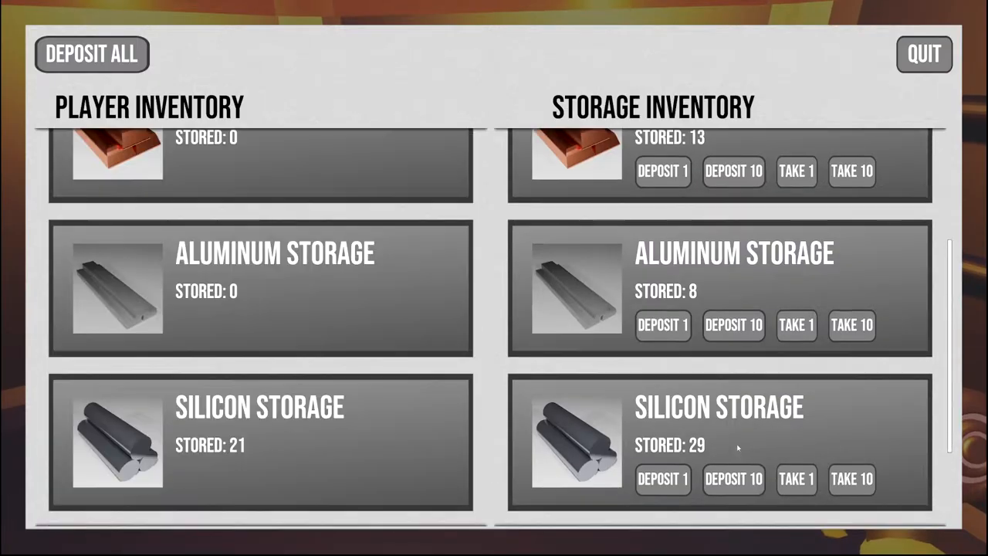
Take 10 carbon out of Carbon Storage (71 down to 61) and leave the storage screen.
{"action": "scroll", "scroll_direction": "down", "scroll_amount": 3}
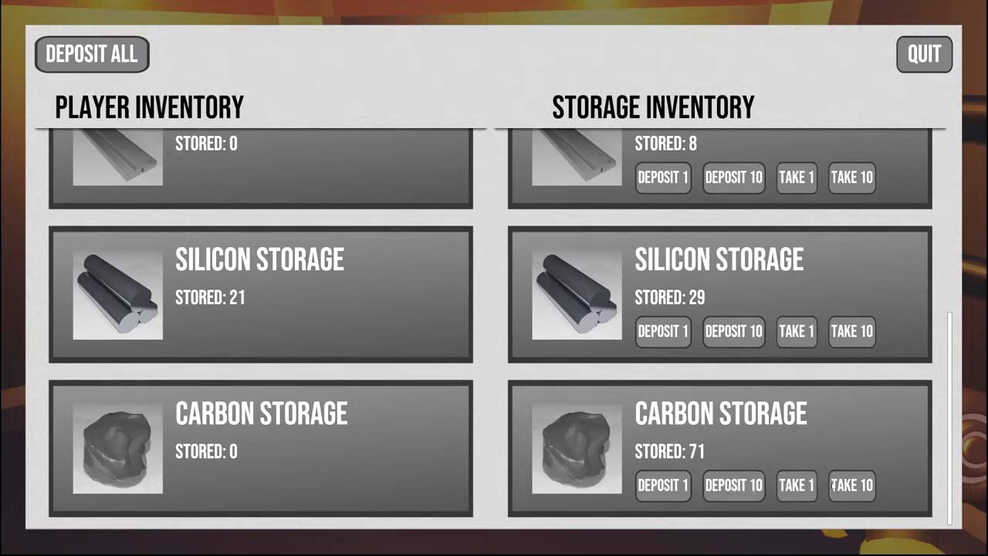
{"action": "left_click", "coordinate": [852, 484]}
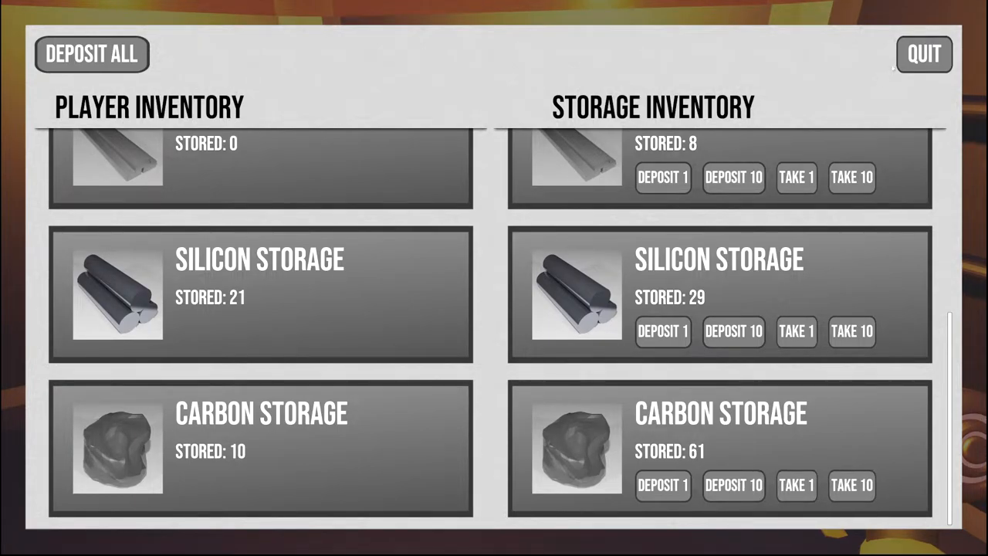
{"action": "left_click", "coordinate": [923, 55]}
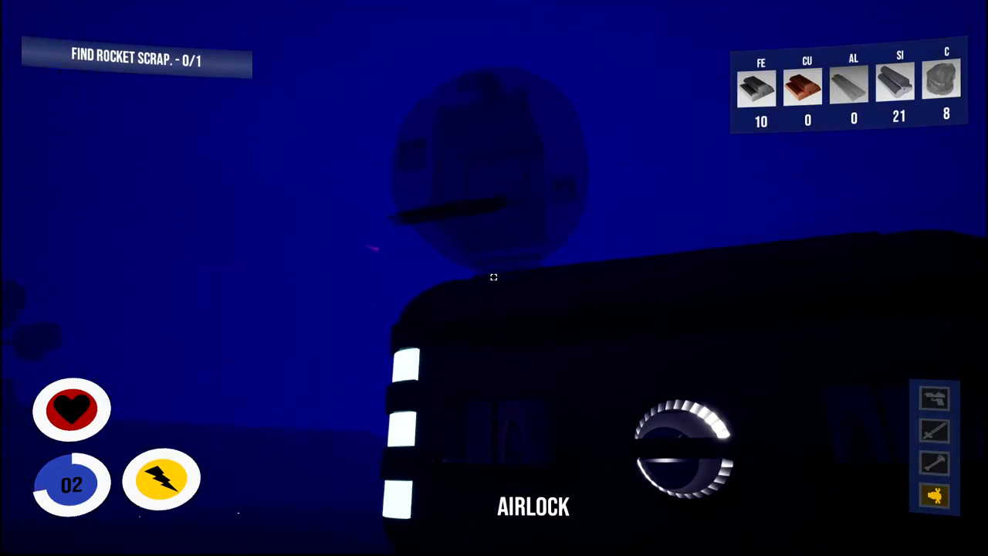
{"action": "mouse_move", "coordinate": [494, 278]}
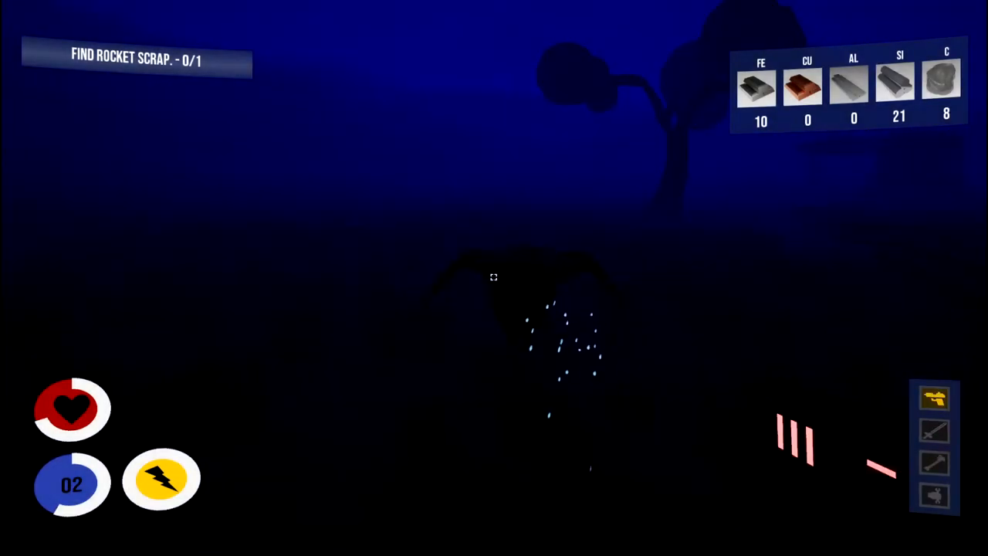
Gather more silicon outside to reach 26, then reopen the base storage inventory.
{"action": "left_click", "coordinate": [494, 277]}
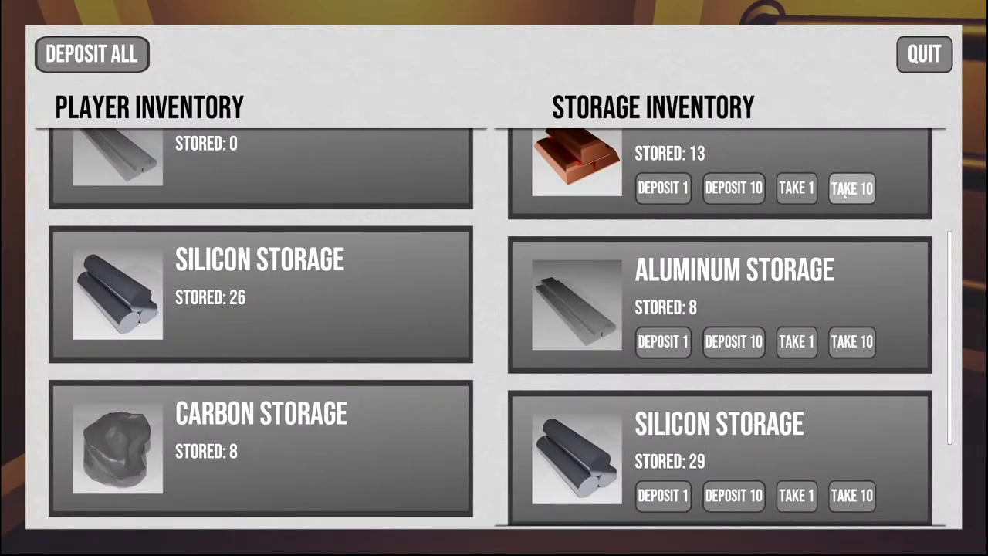
Take 3 copper from storage and head back outside with 26 silicon and 8 carbon.
{"action": "left_click", "coordinate": [852, 188]}
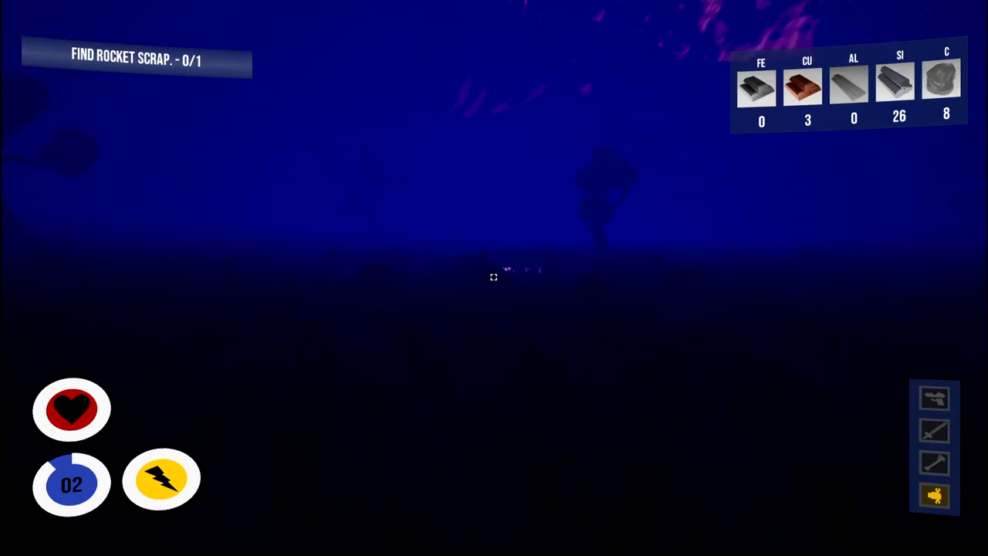
{"action": "left_click", "coordinate": [494, 278]}
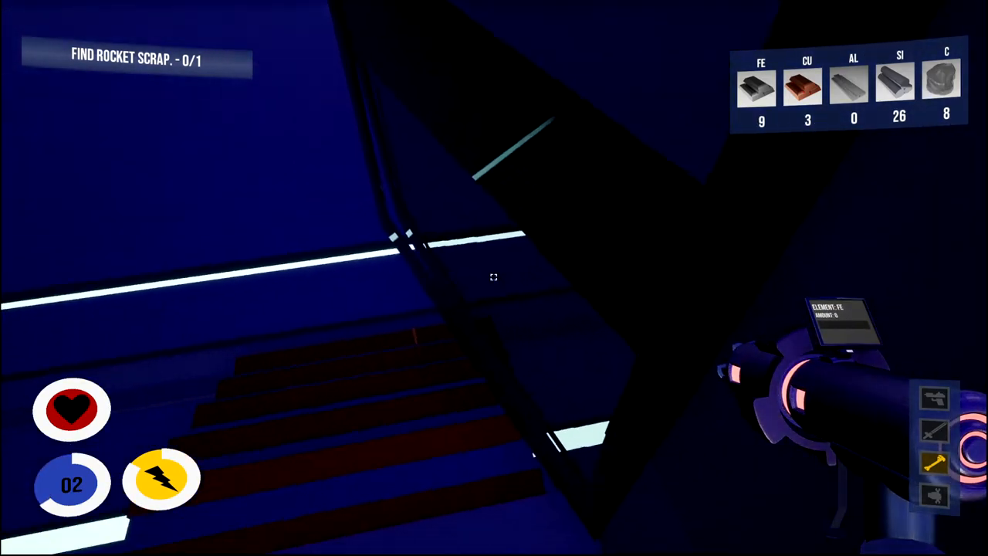
{"action": "mouse_move", "coordinate": [494, 278]}
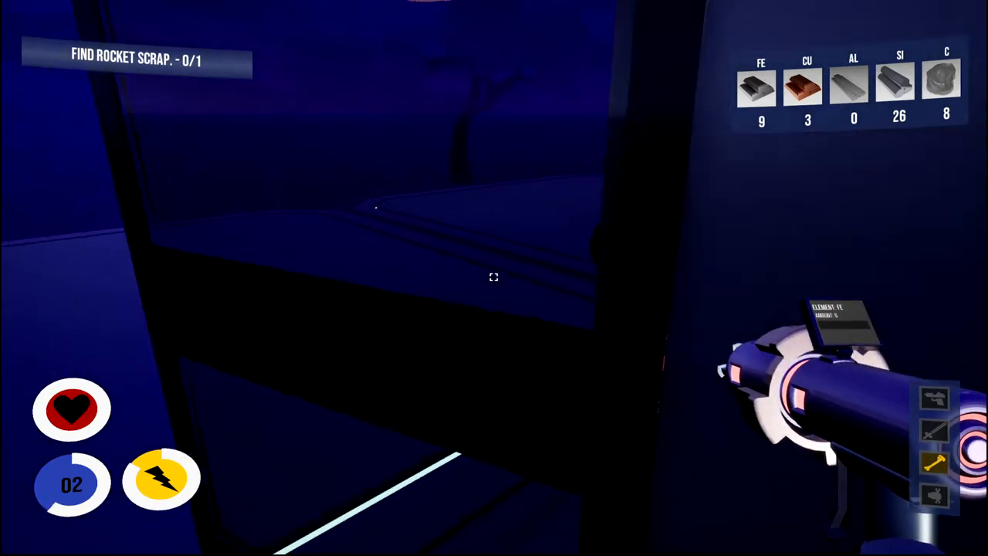
{"action": "mouse_move", "coordinate": [494, 278]}
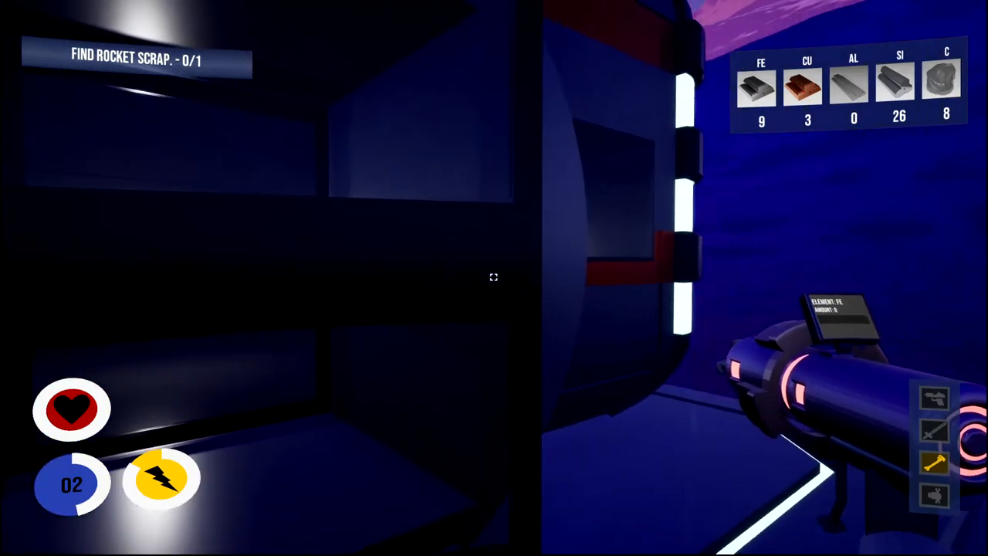
{"action": "mouse_move", "coordinate": [494, 277]}
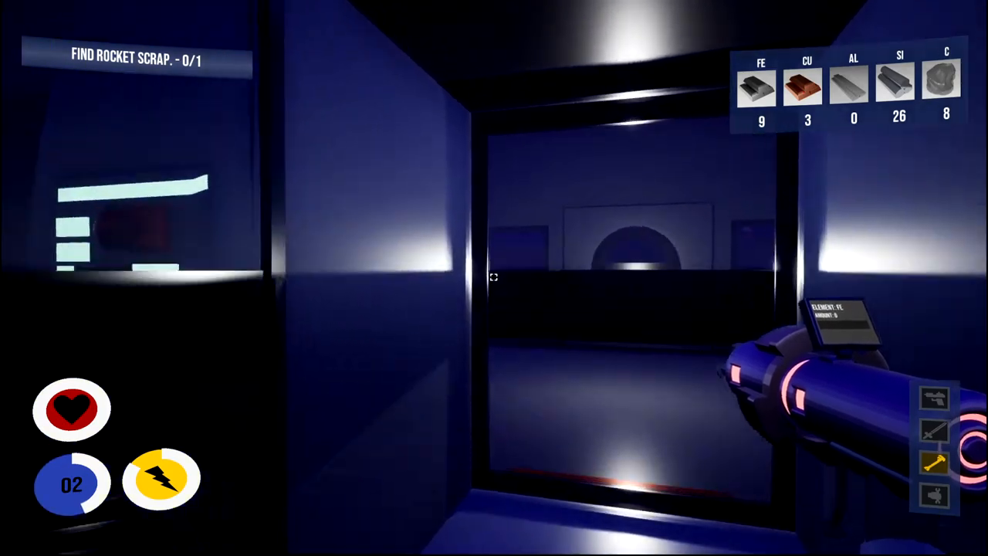
{"action": "mouse_move", "coordinate": [494, 278]}
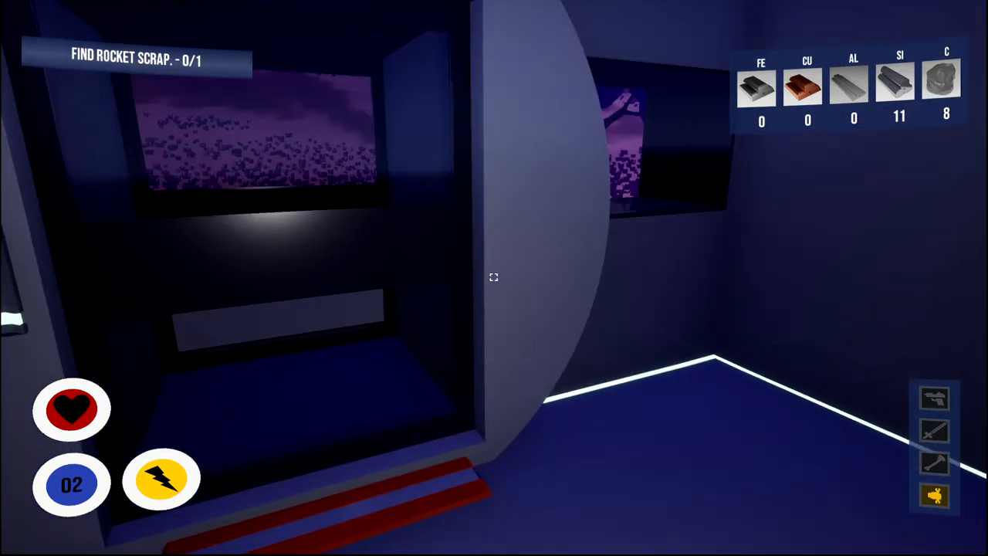
{"action": "mouse_move", "coordinate": [494, 278]}
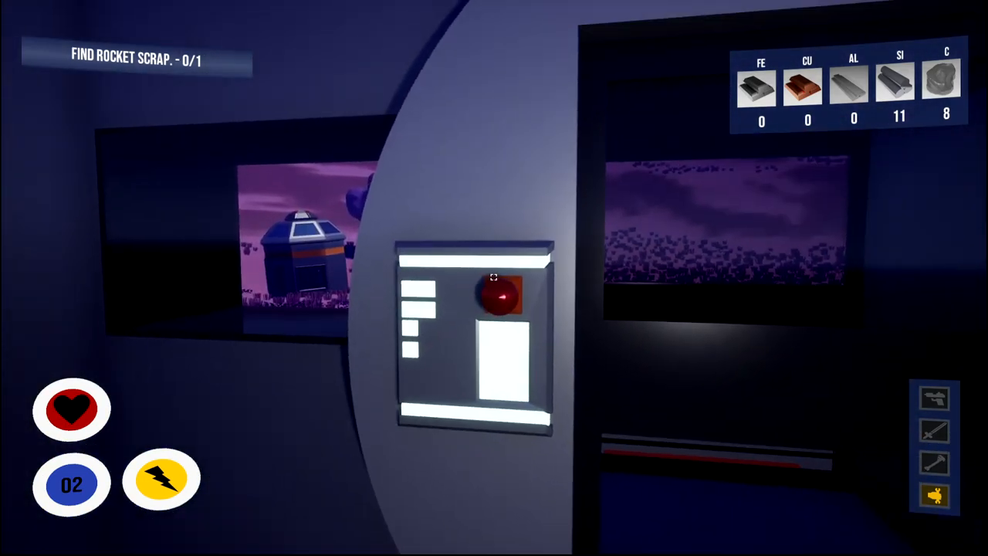